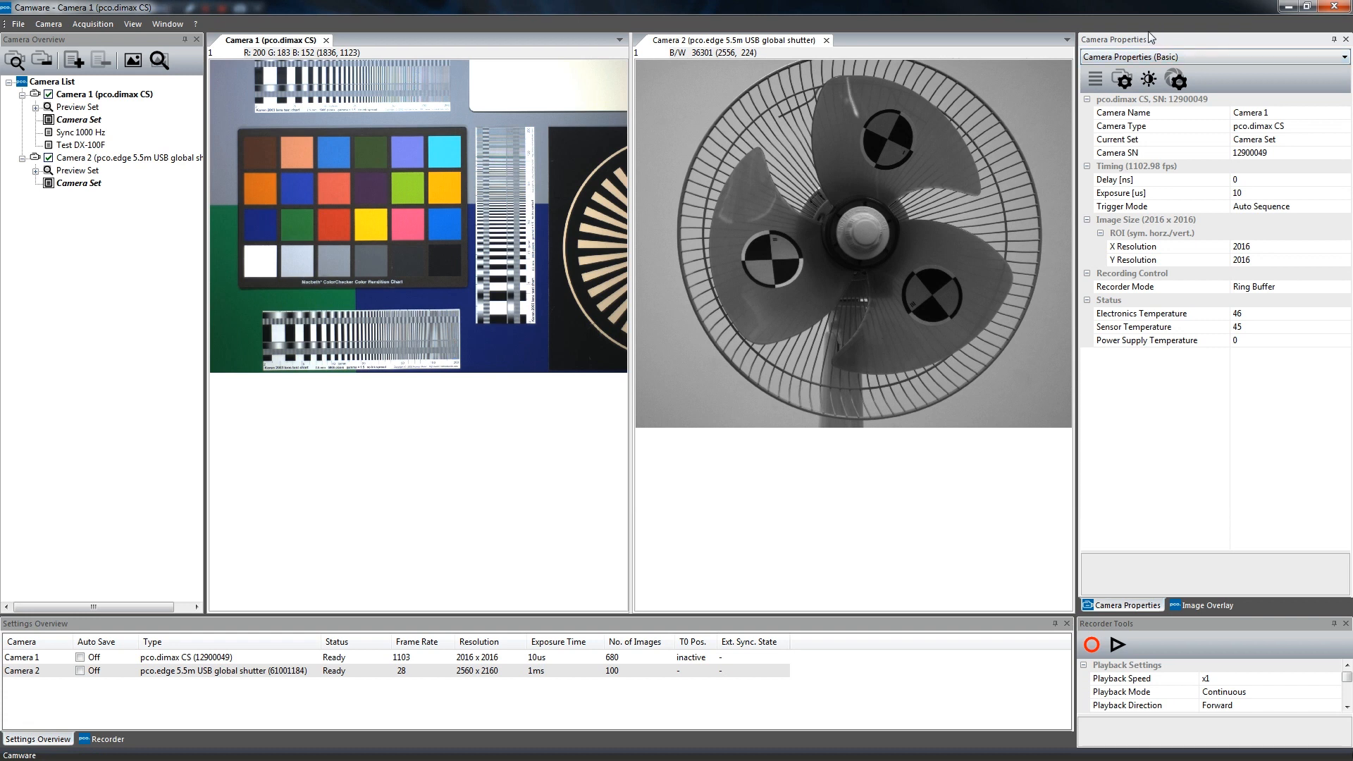
pyautogui.moveTo(103, 99)
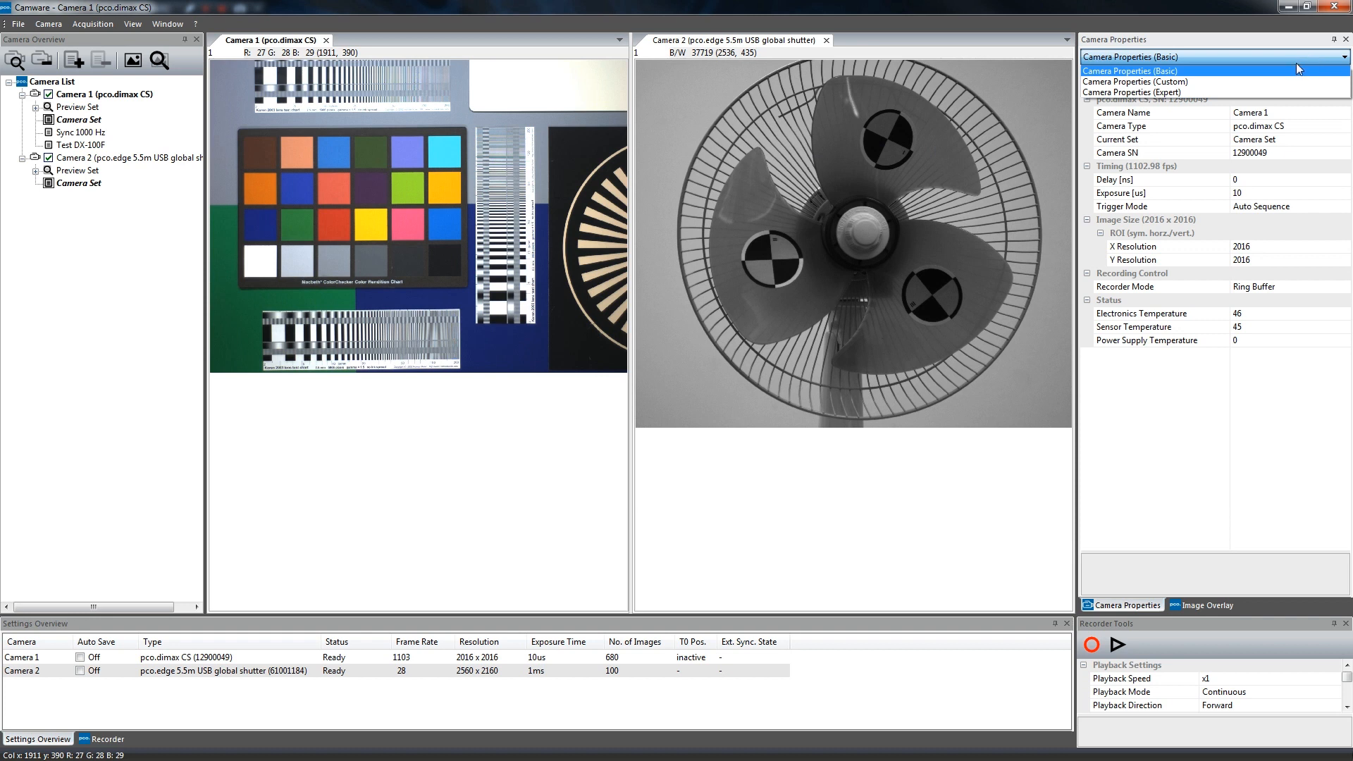
pyautogui.moveTo(1135, 82)
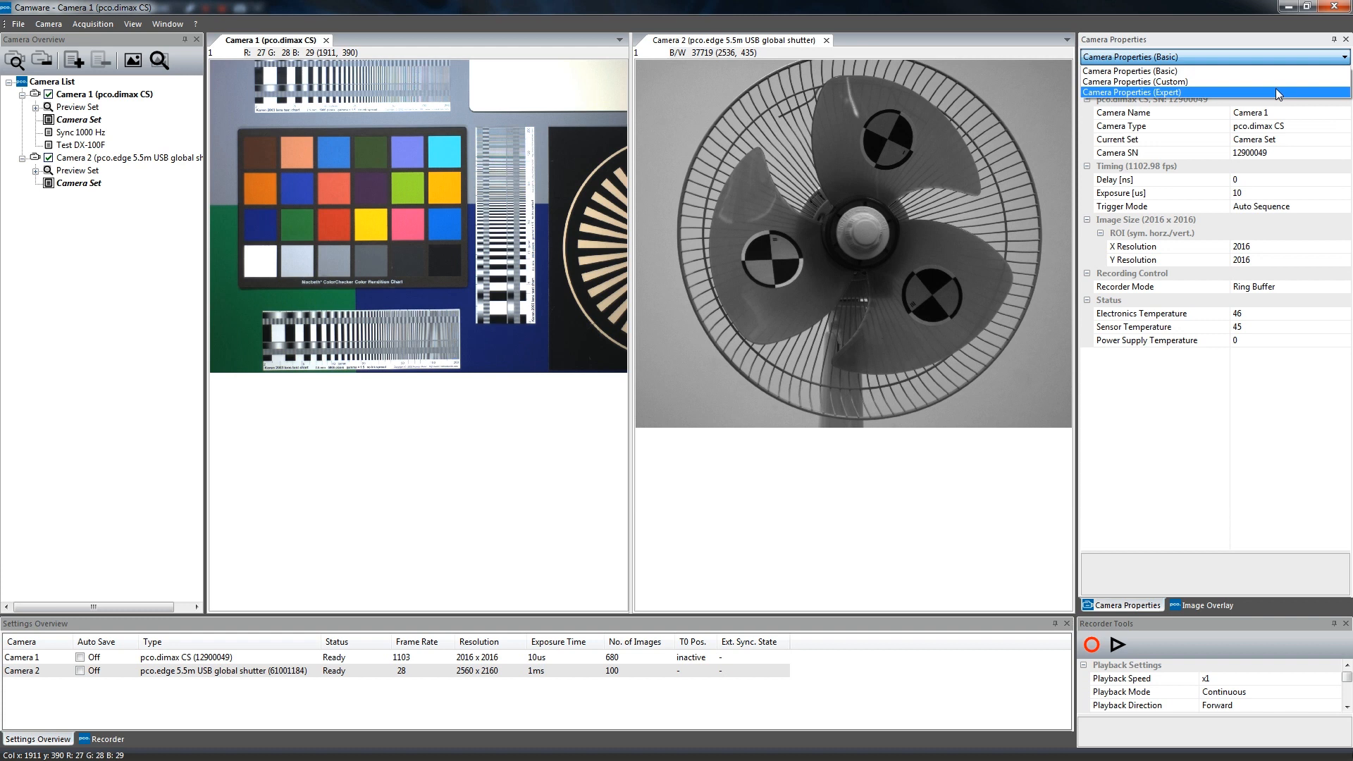
# Step: Switch Camera 1 to the Camera Properties (Custom) view
pyautogui.click(1132, 56)
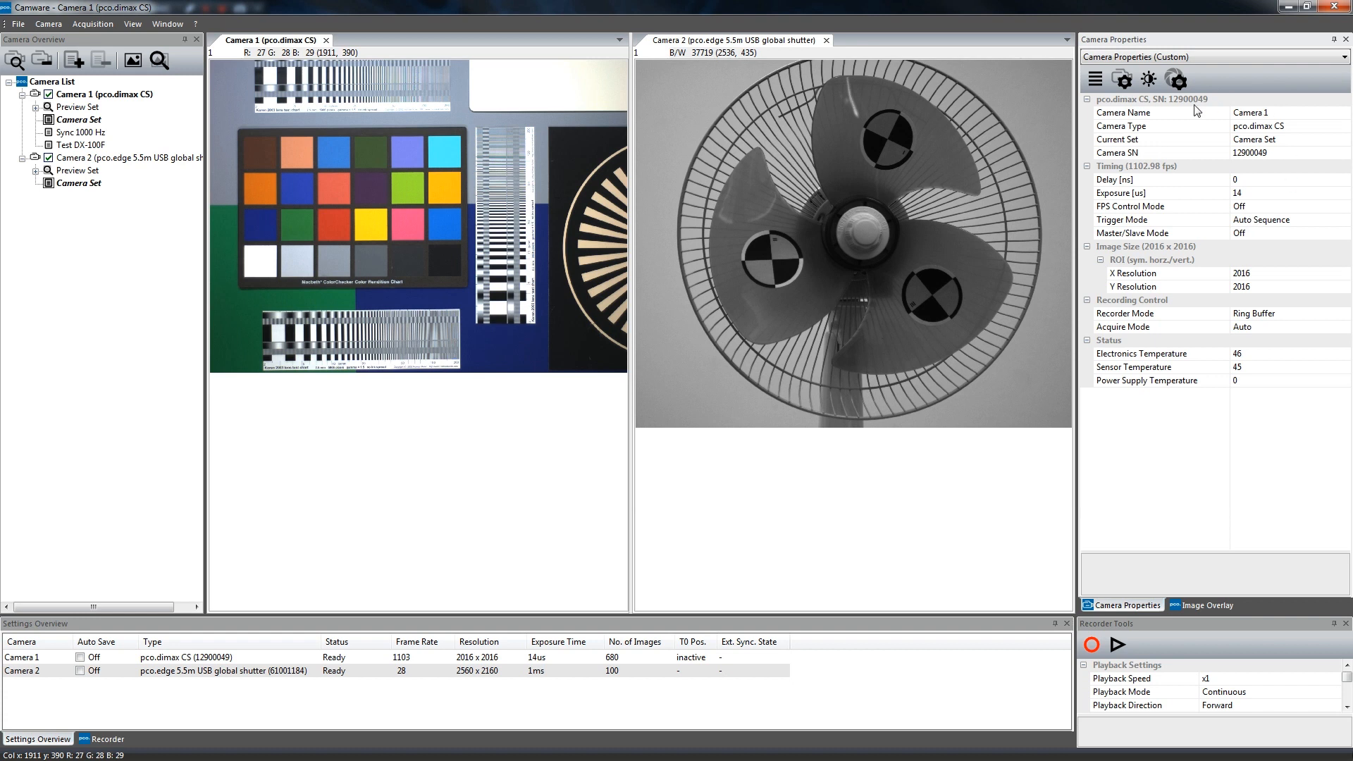
pyautogui.moveTo(1108, 97)
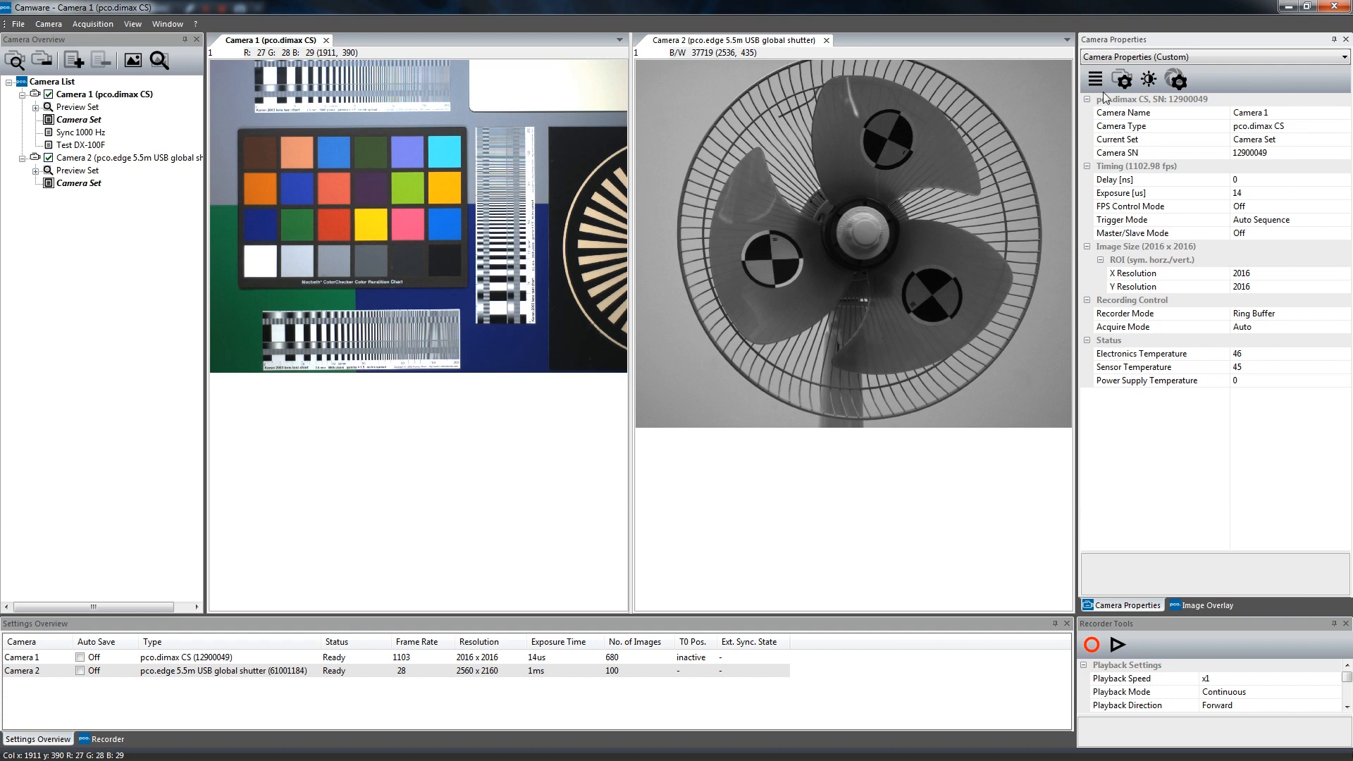
# Step: Set CDI Mode to Show in the custom configuration and return to Camera 1's property list
pyautogui.click(1096, 79)
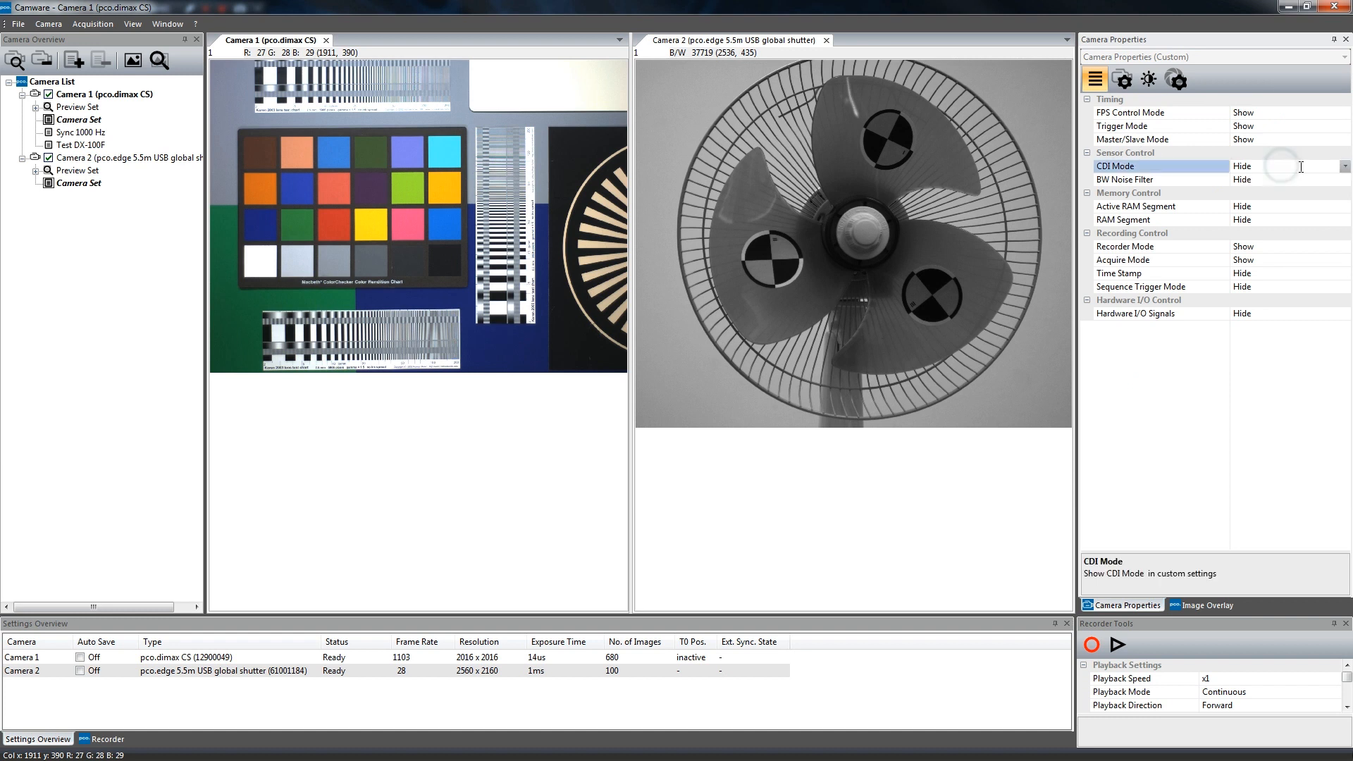
pyautogui.click(1285, 166)
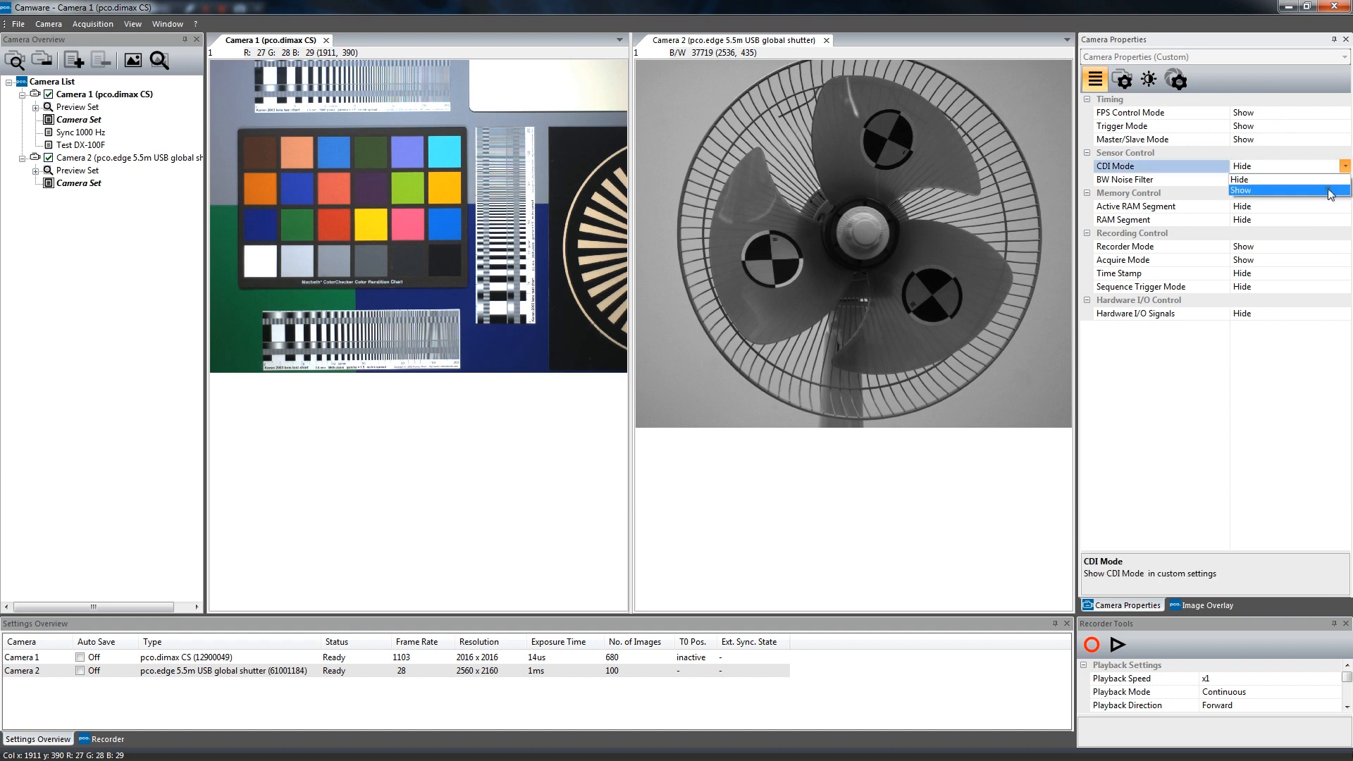
pyautogui.click(1264, 190)
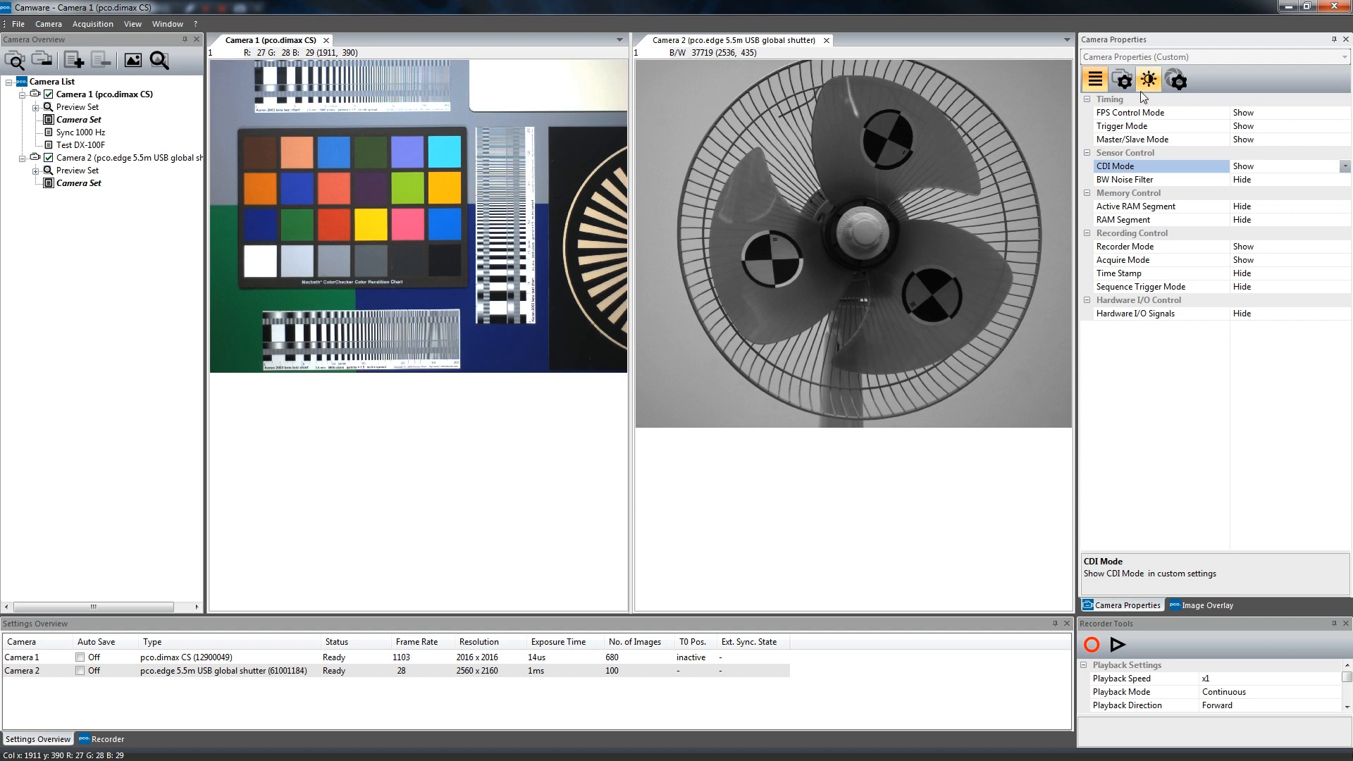
pyautogui.click(1094, 79)
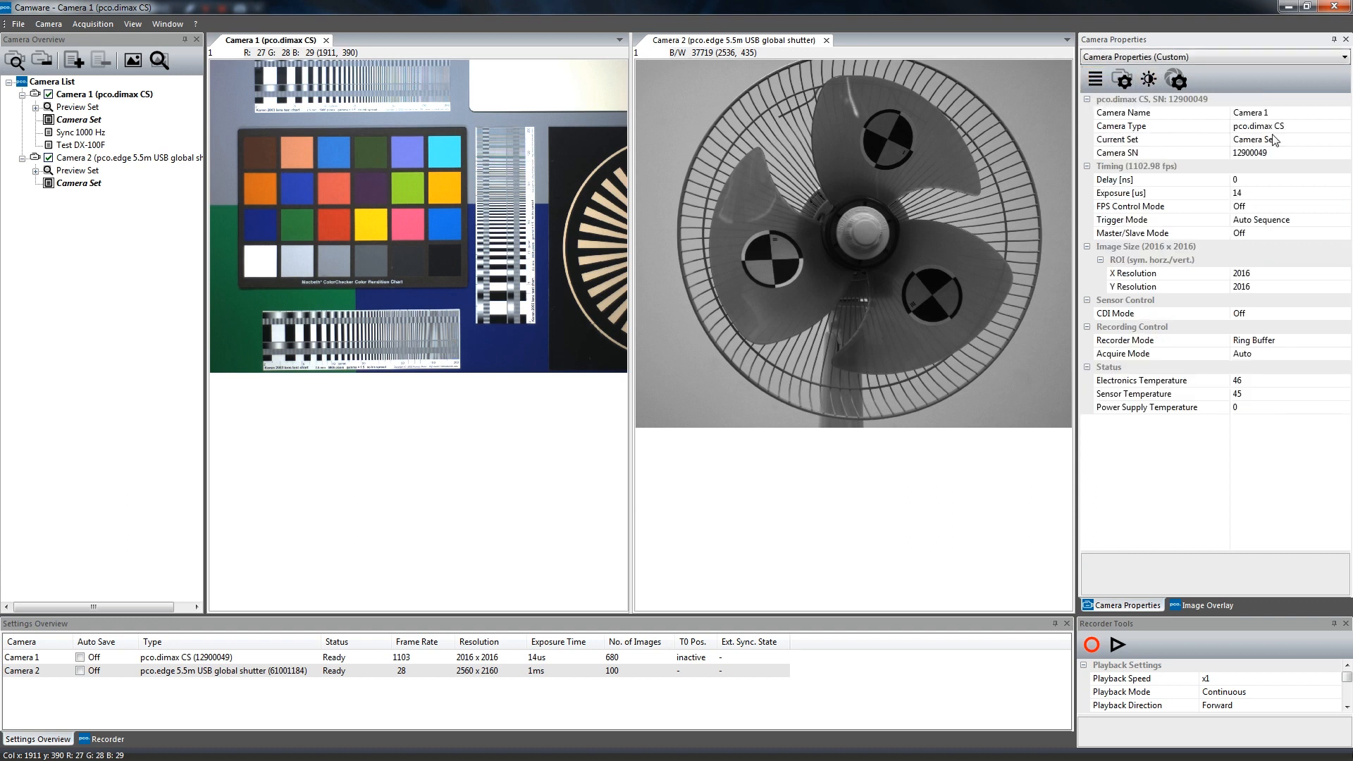
# Step: Switch Camera 1 to the Camera Properties (Expert) view and read the pco.dimax CS description
pyautogui.click(1339, 56)
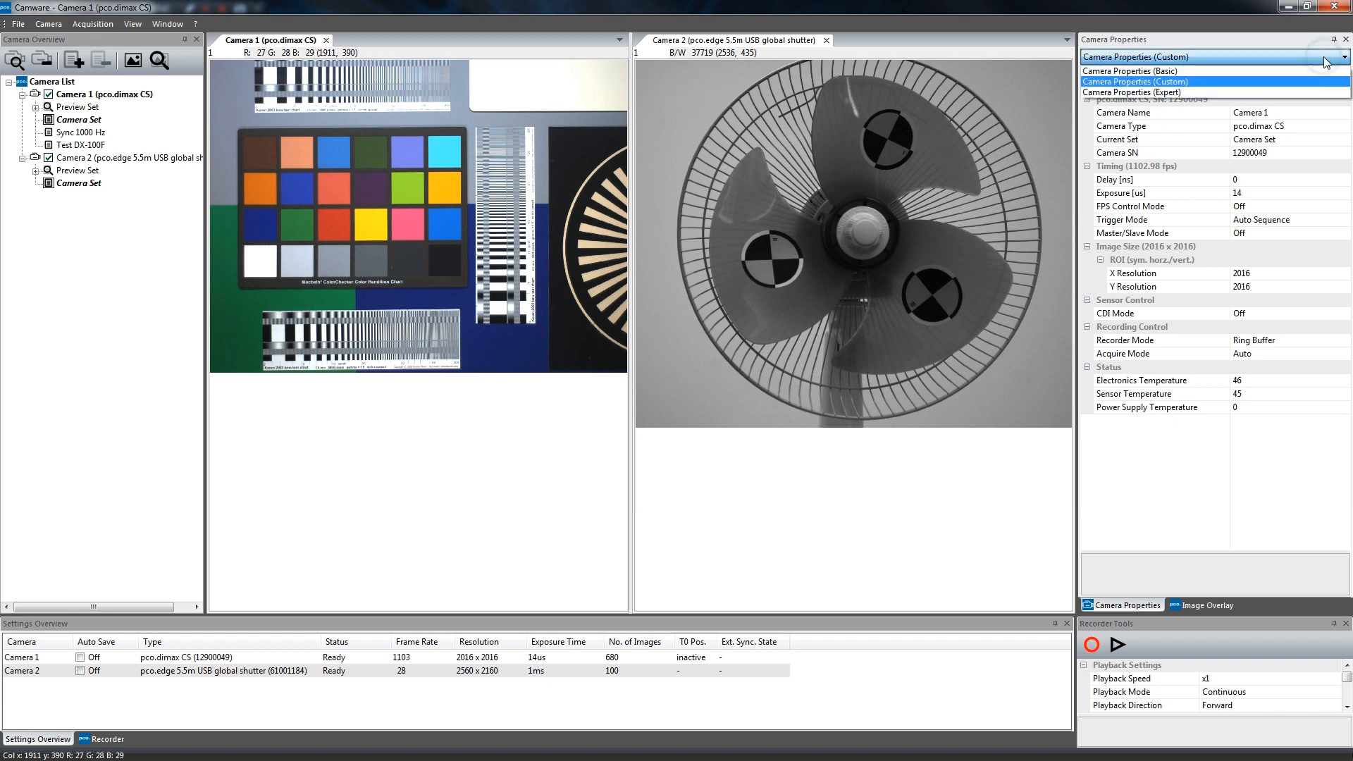
pyautogui.click(1134, 82)
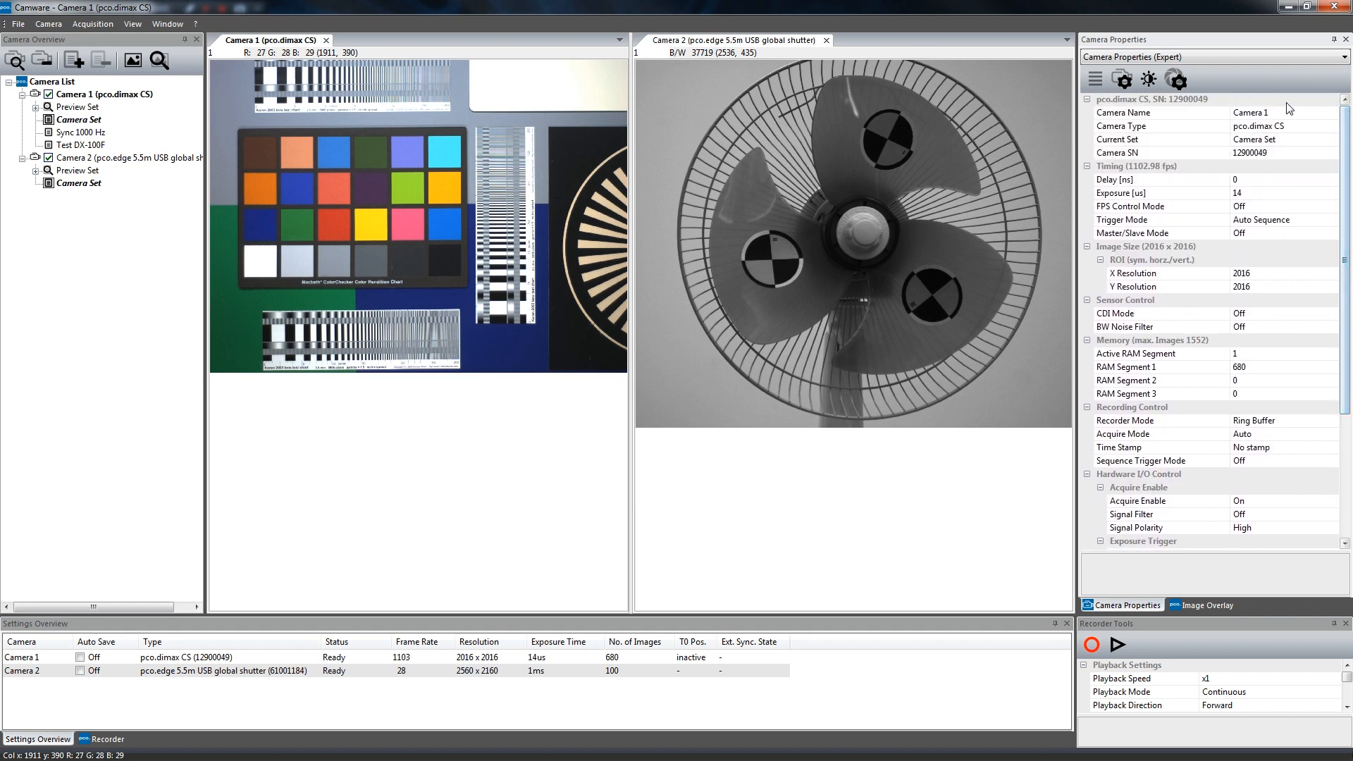
pyautogui.moveTo(1195, 134)
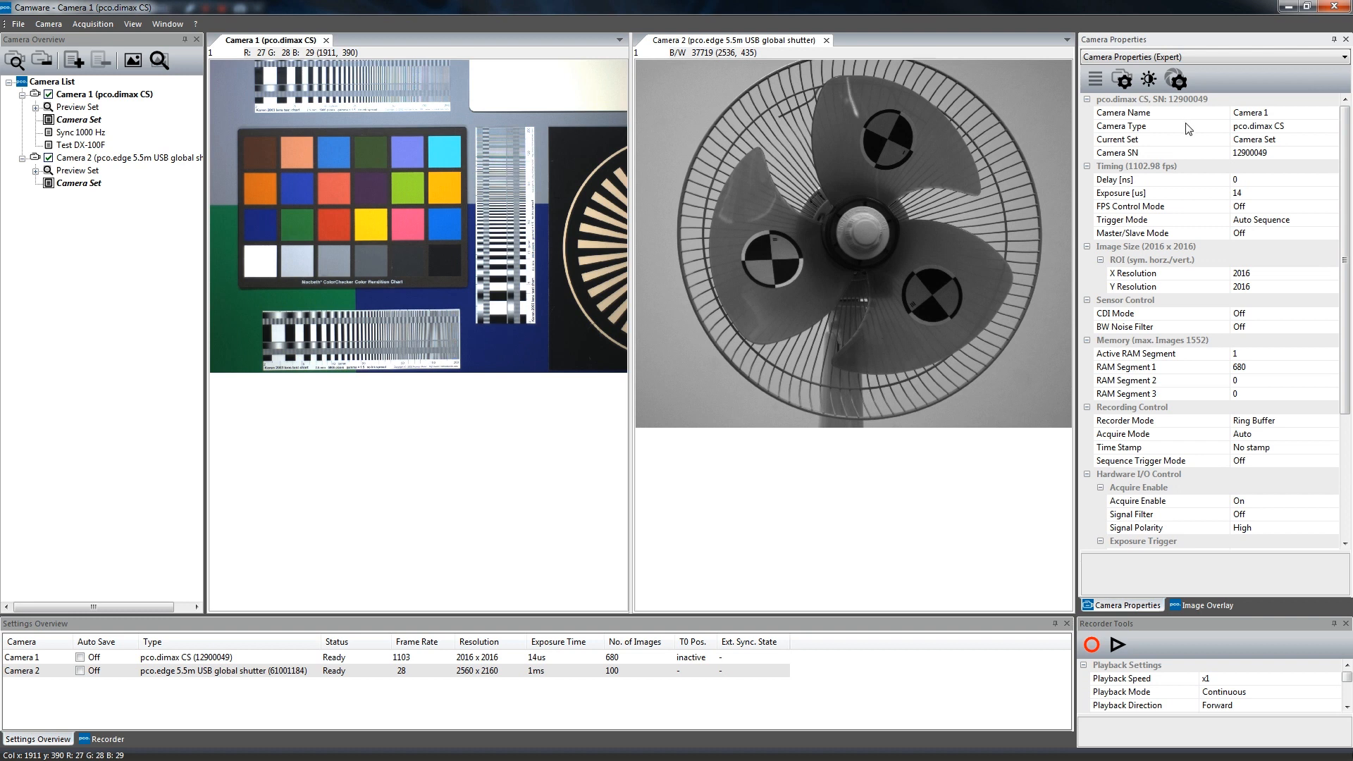
pyautogui.click(1147, 99)
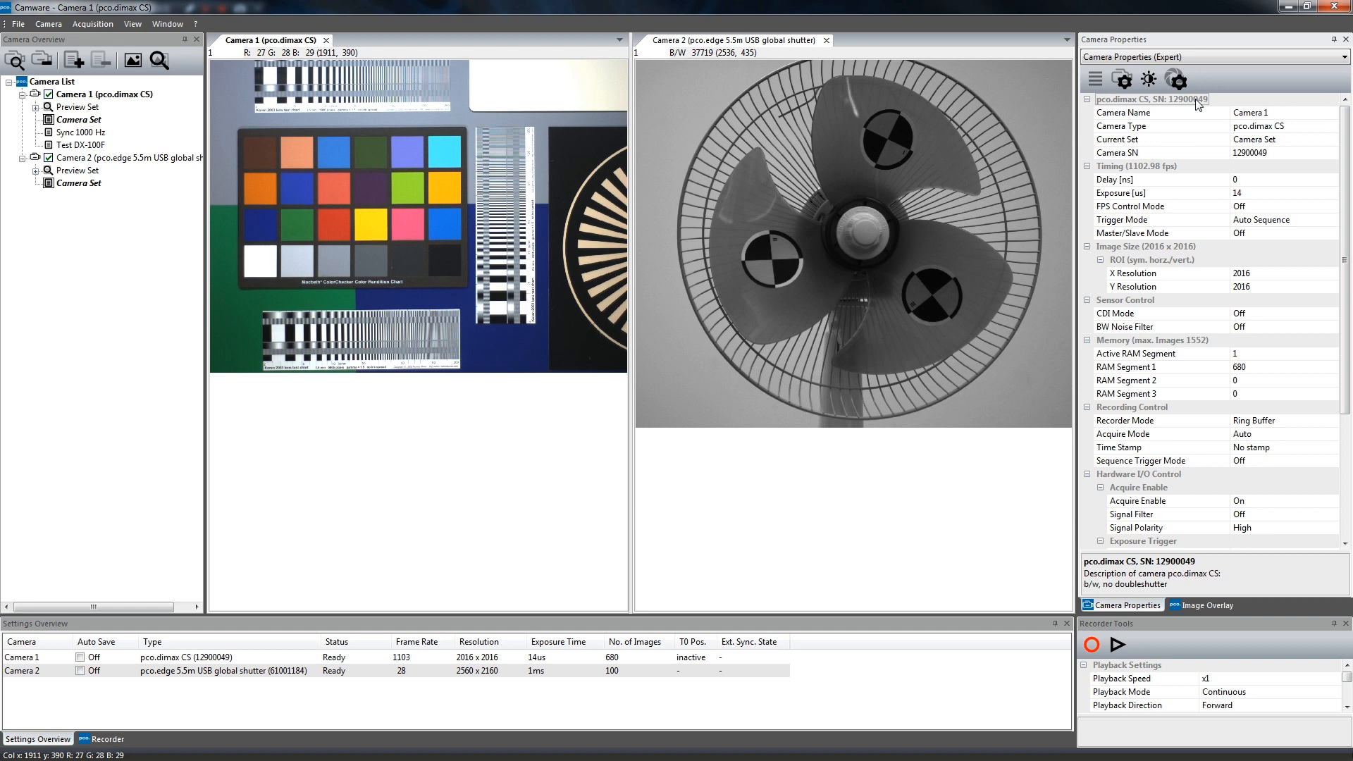
pyautogui.moveTo(1225, 110)
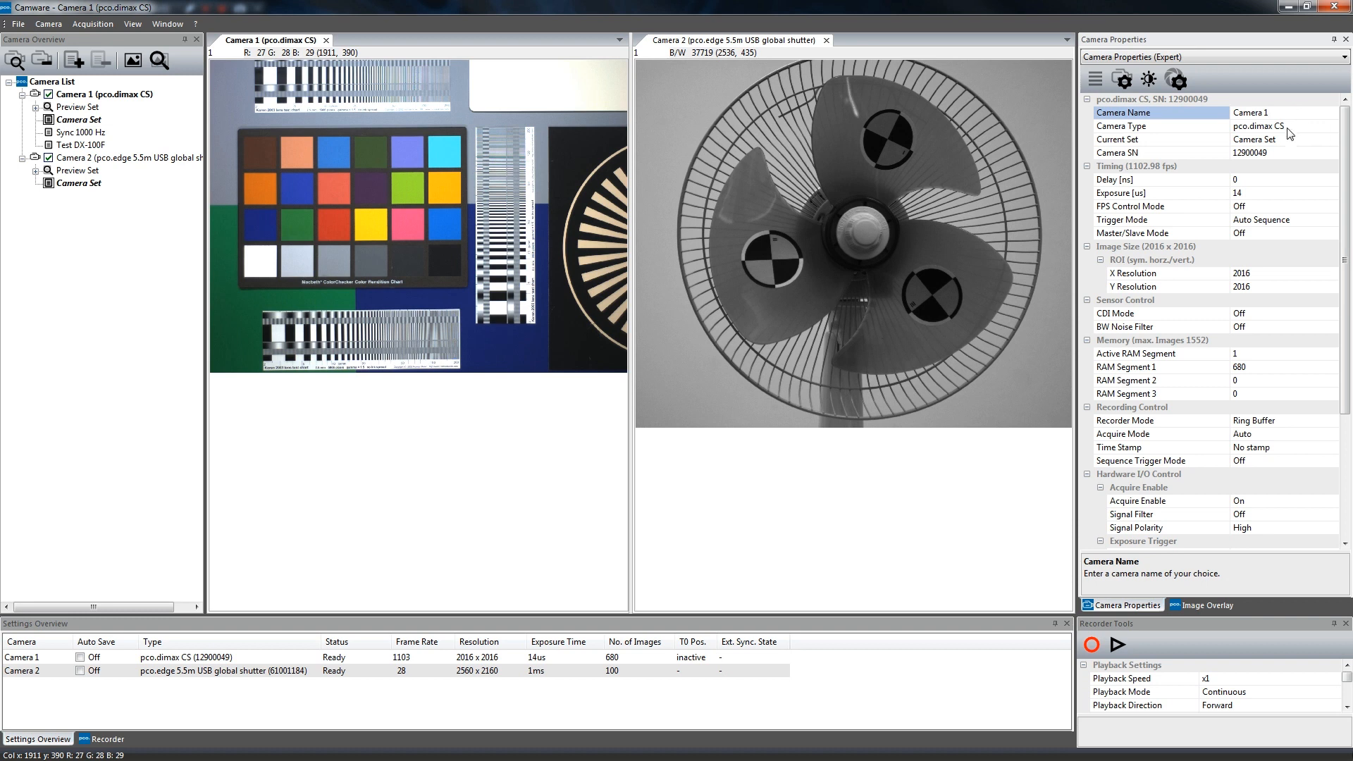
# Step: Set Camera 1's Timing to 15 µs exposure and 100 ms delay
pyautogui.click(1135, 166)
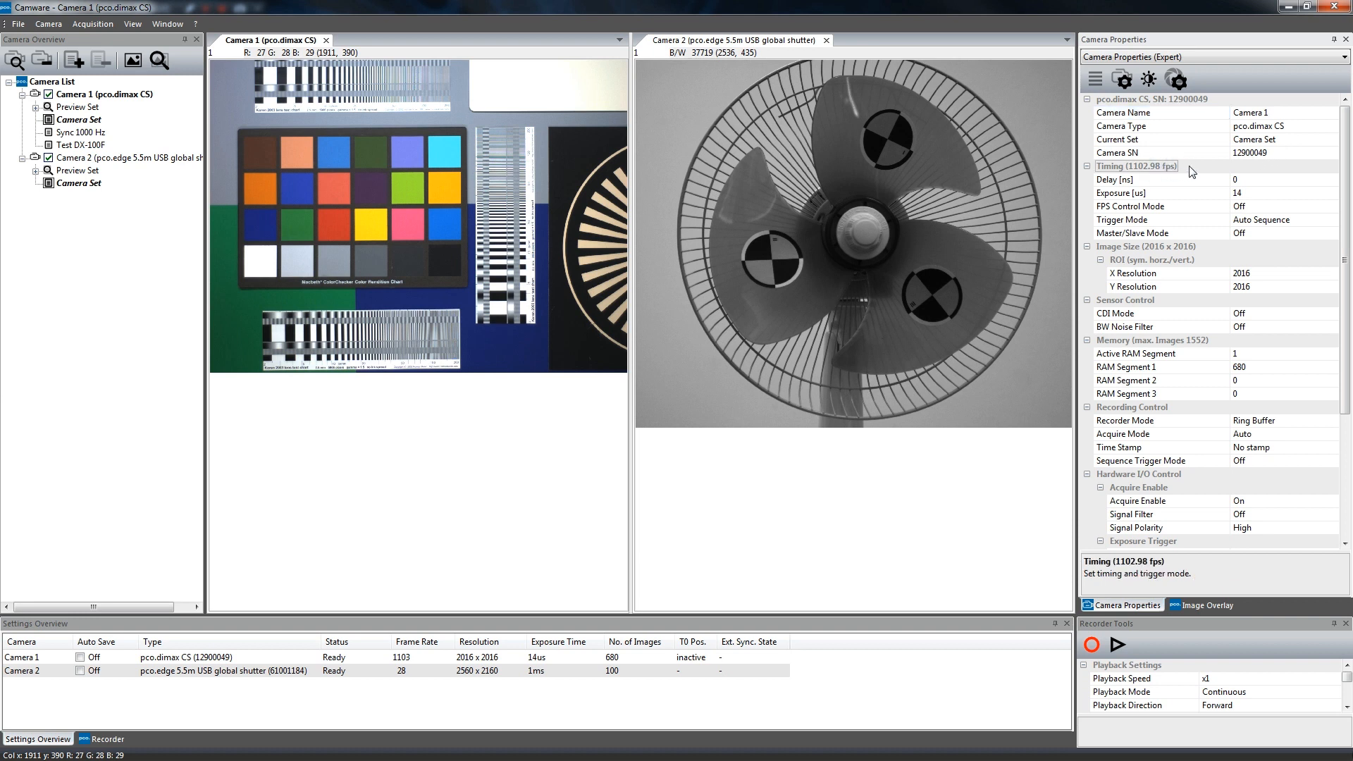
pyautogui.moveTo(1202, 191)
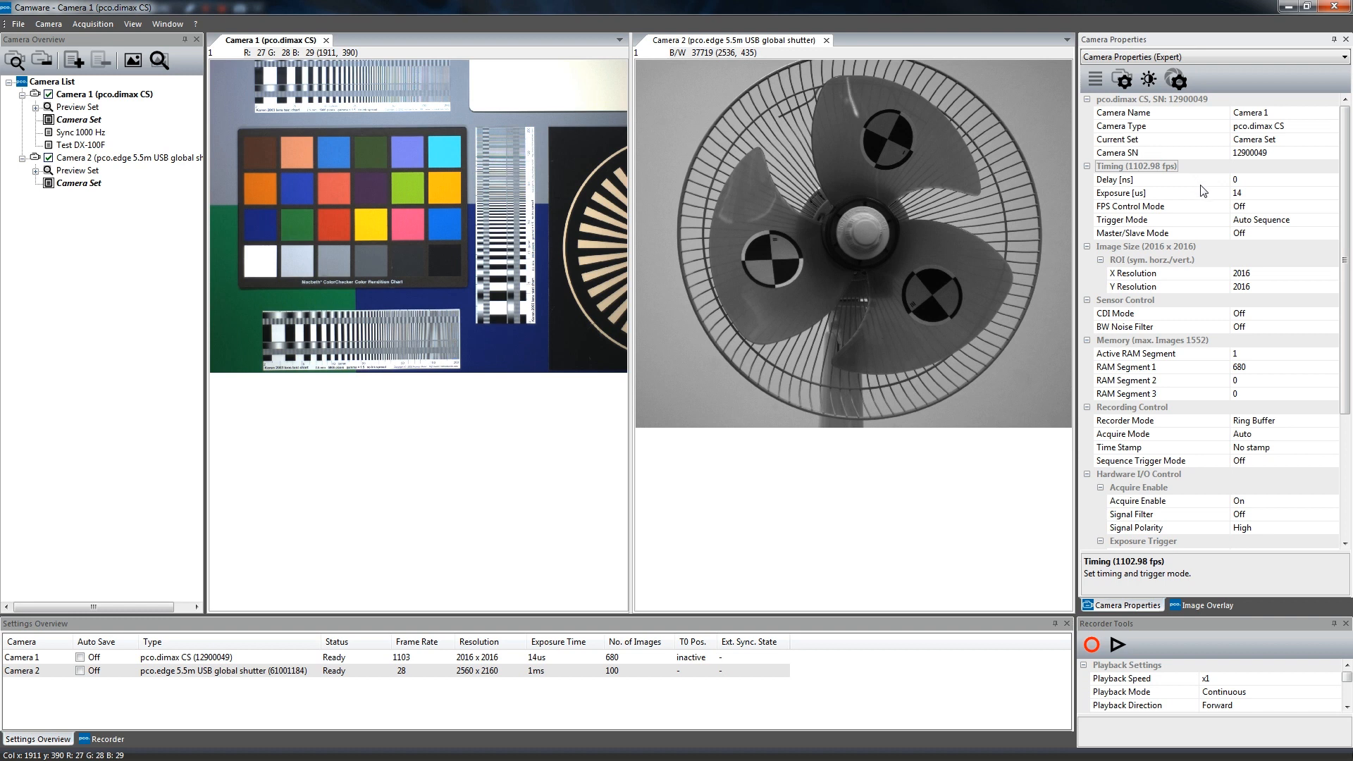
pyautogui.click(1121, 194)
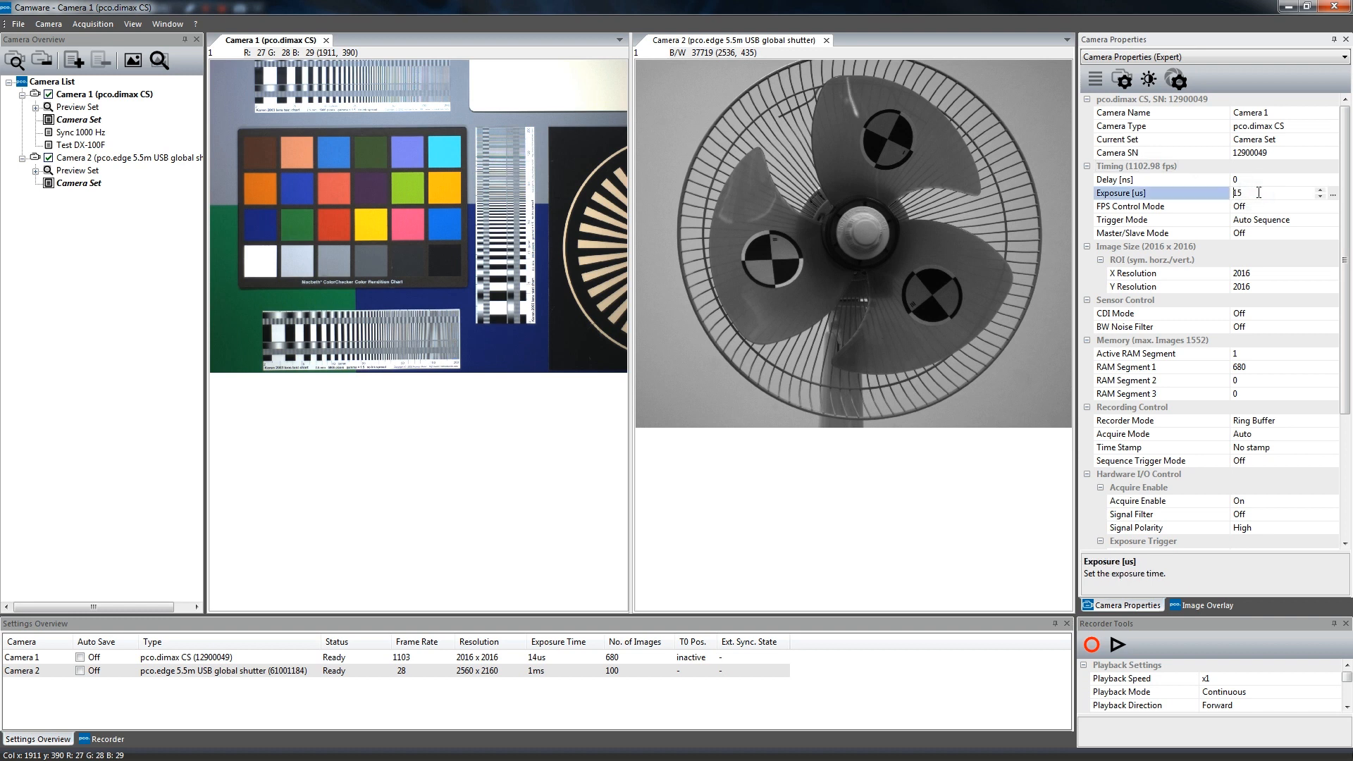
pyautogui.click(1158, 179)
pyautogui.write('100')
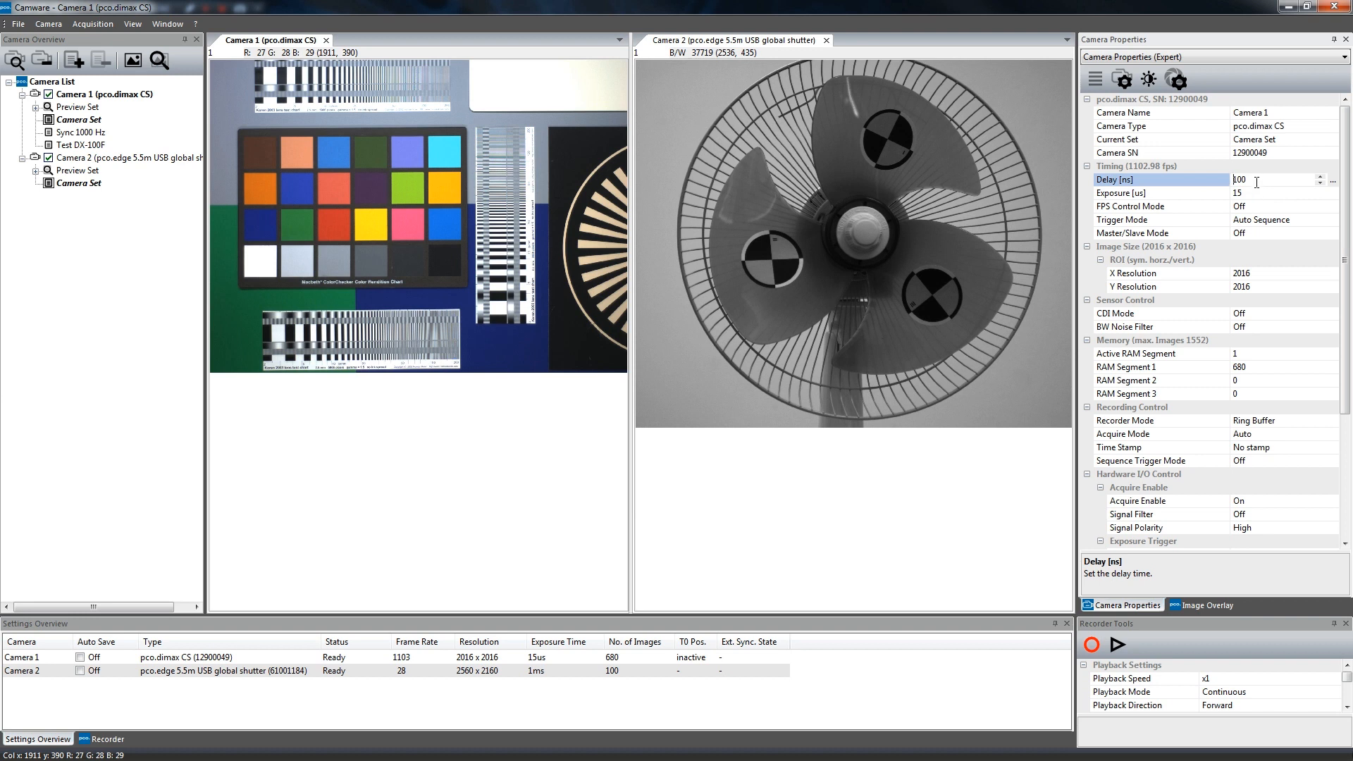
pyautogui.click(1136, 166)
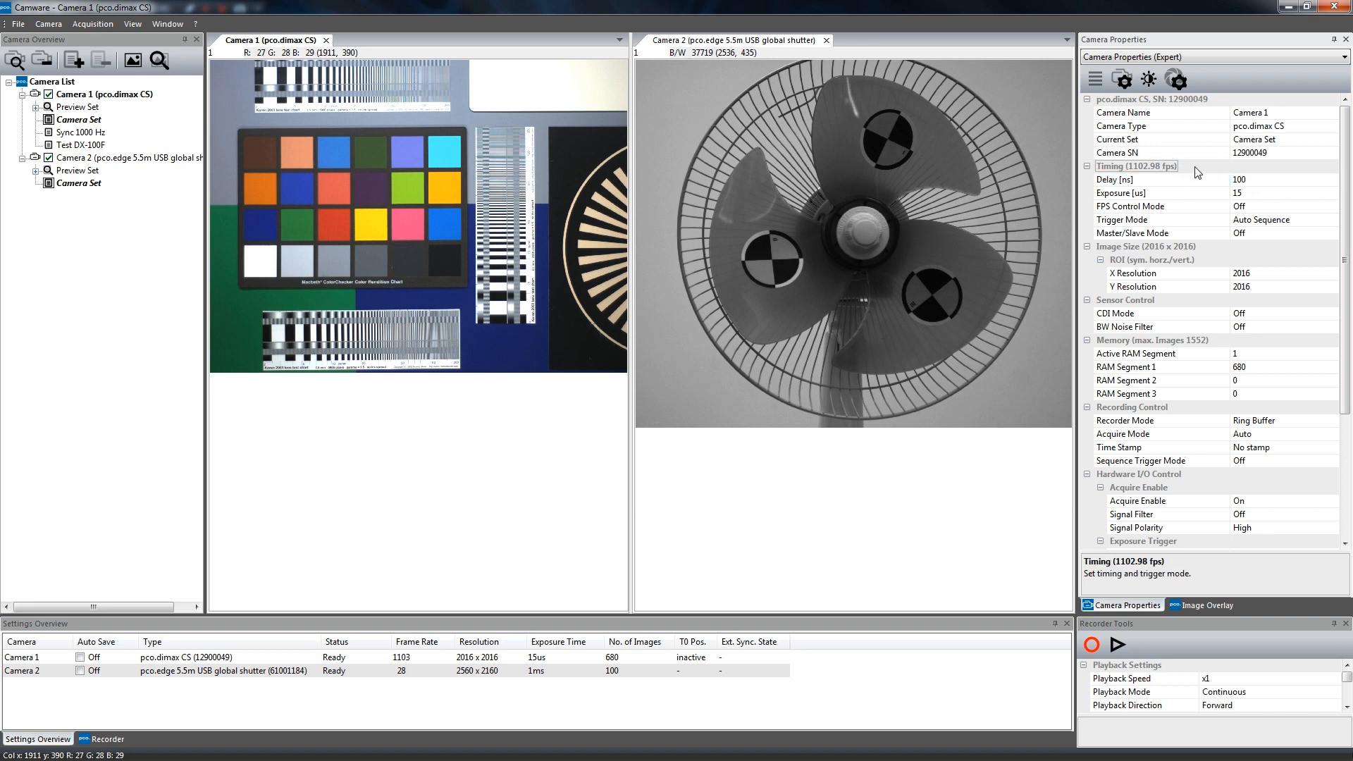
pyautogui.moveTo(1262, 188)
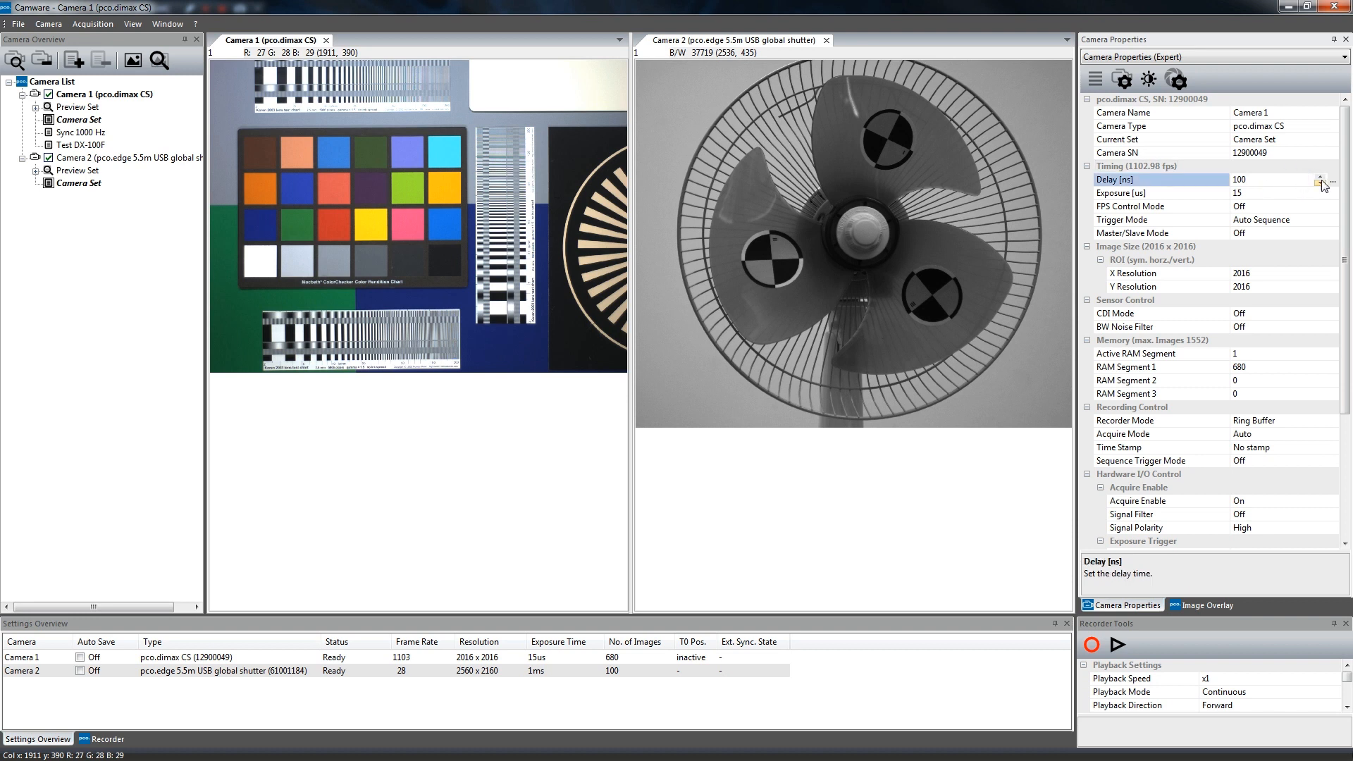
# Step: View the time-unit choices (ns, µs, ms, auto) for Camera 1's 100 ms delay
pyautogui.click(1342, 179)
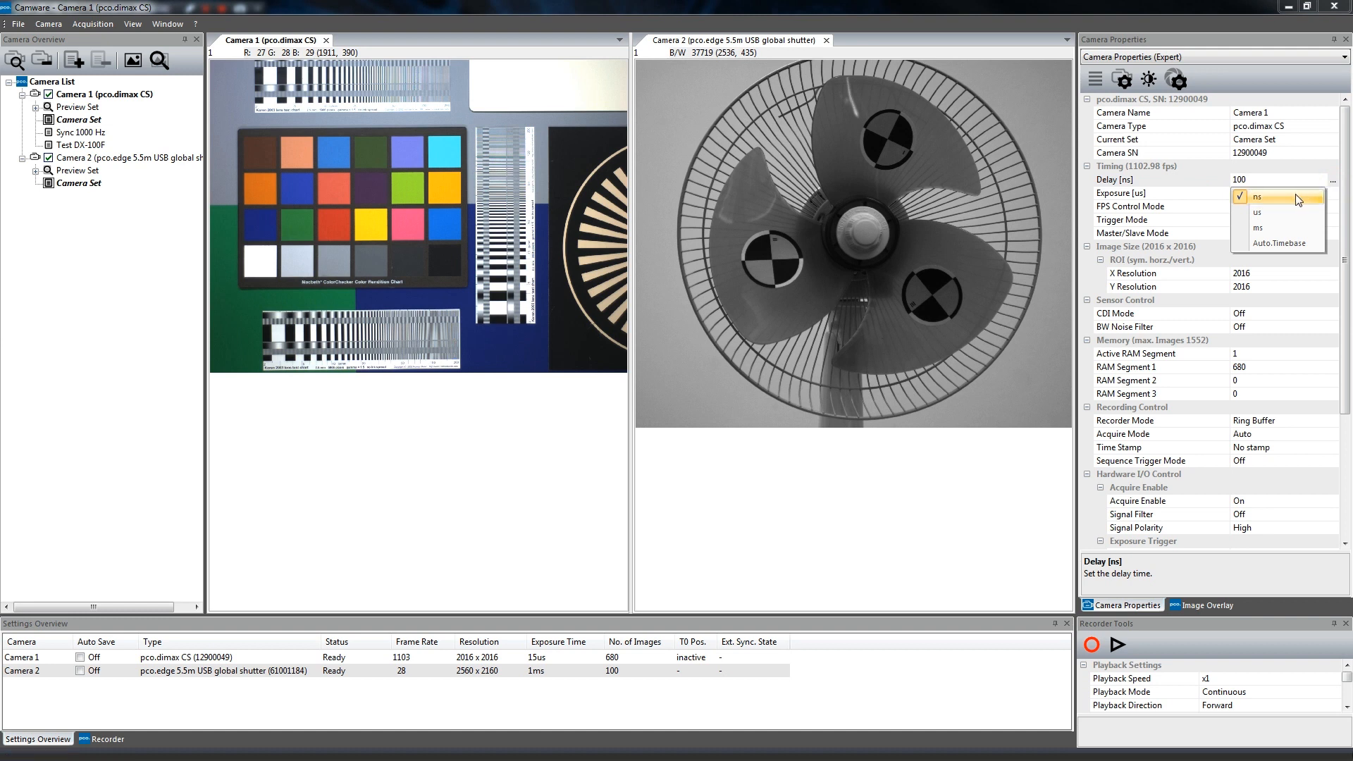
pyautogui.moveTo(1277, 213)
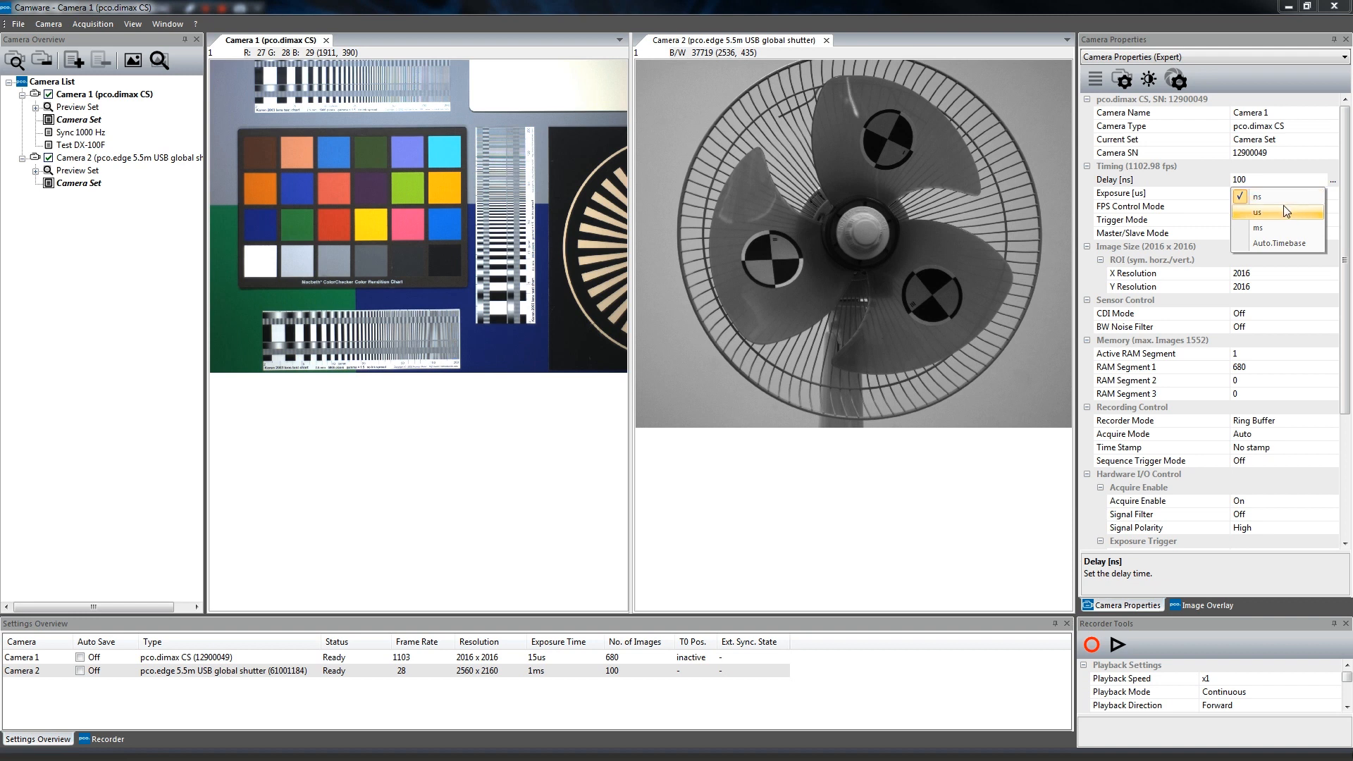
pyautogui.moveTo(1272, 228)
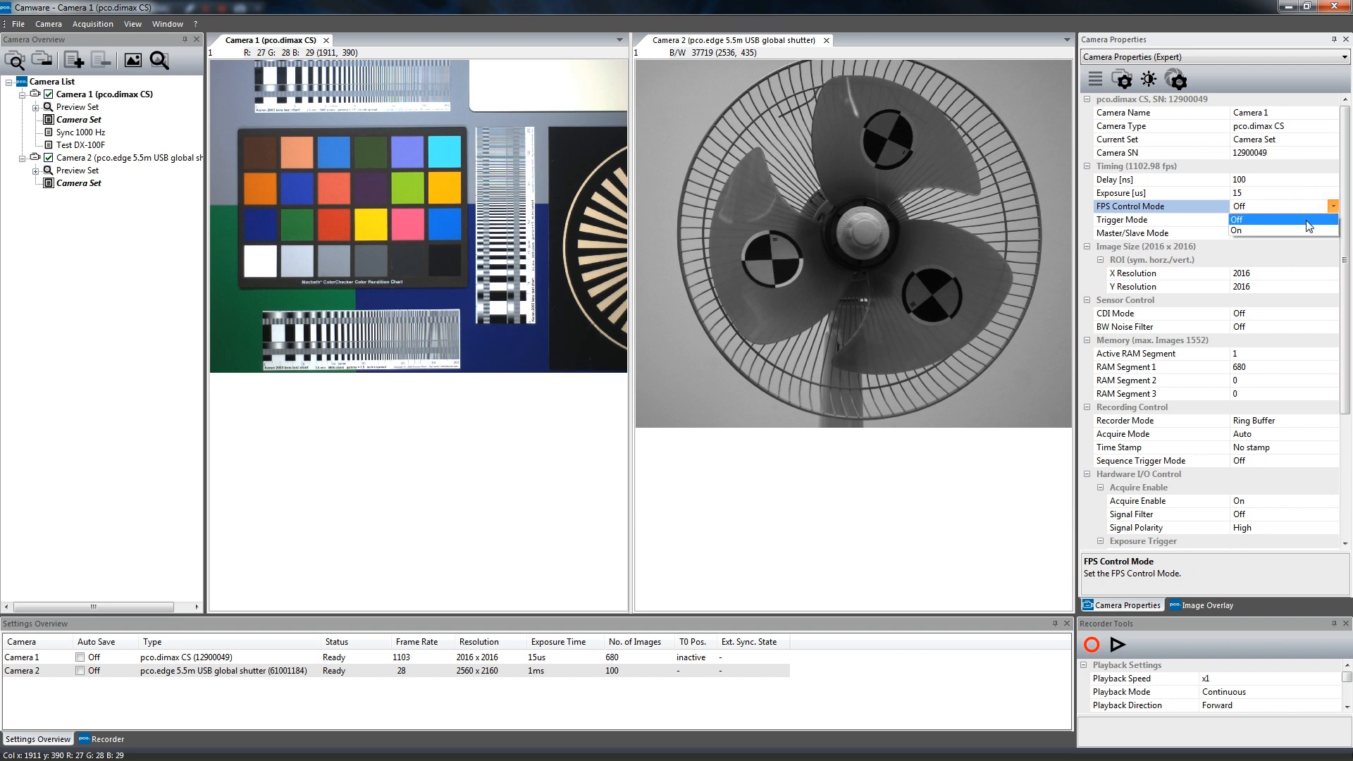
pyautogui.click(1278, 218)
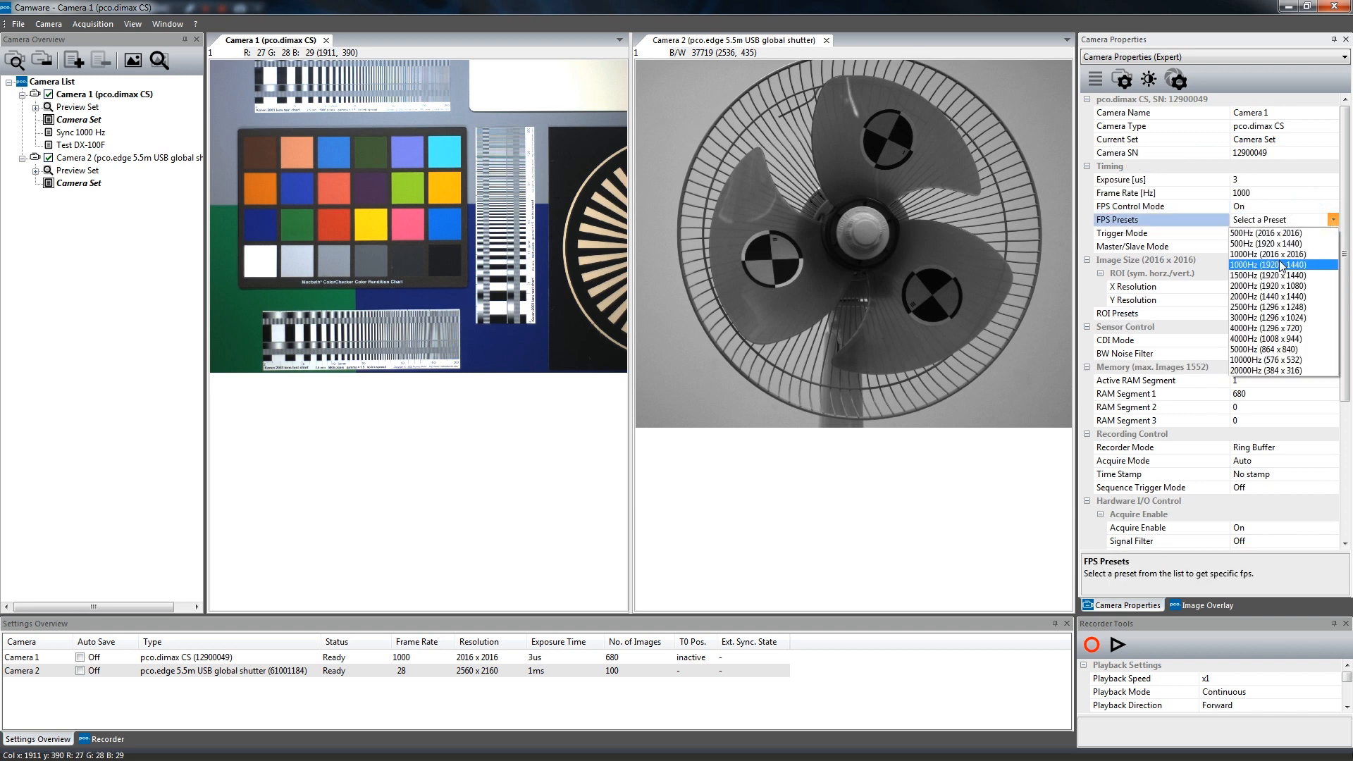
pyautogui.click(1267, 264)
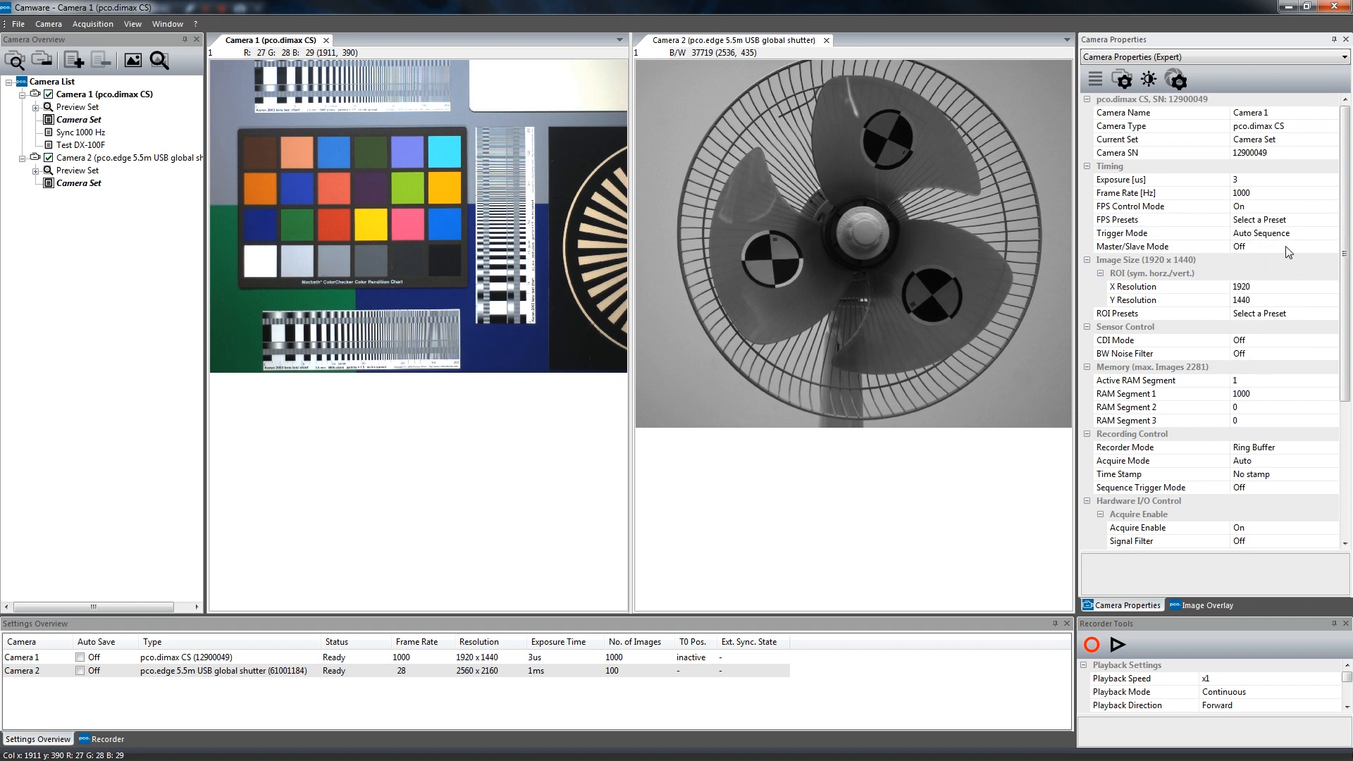
pyautogui.moveTo(1293, 262)
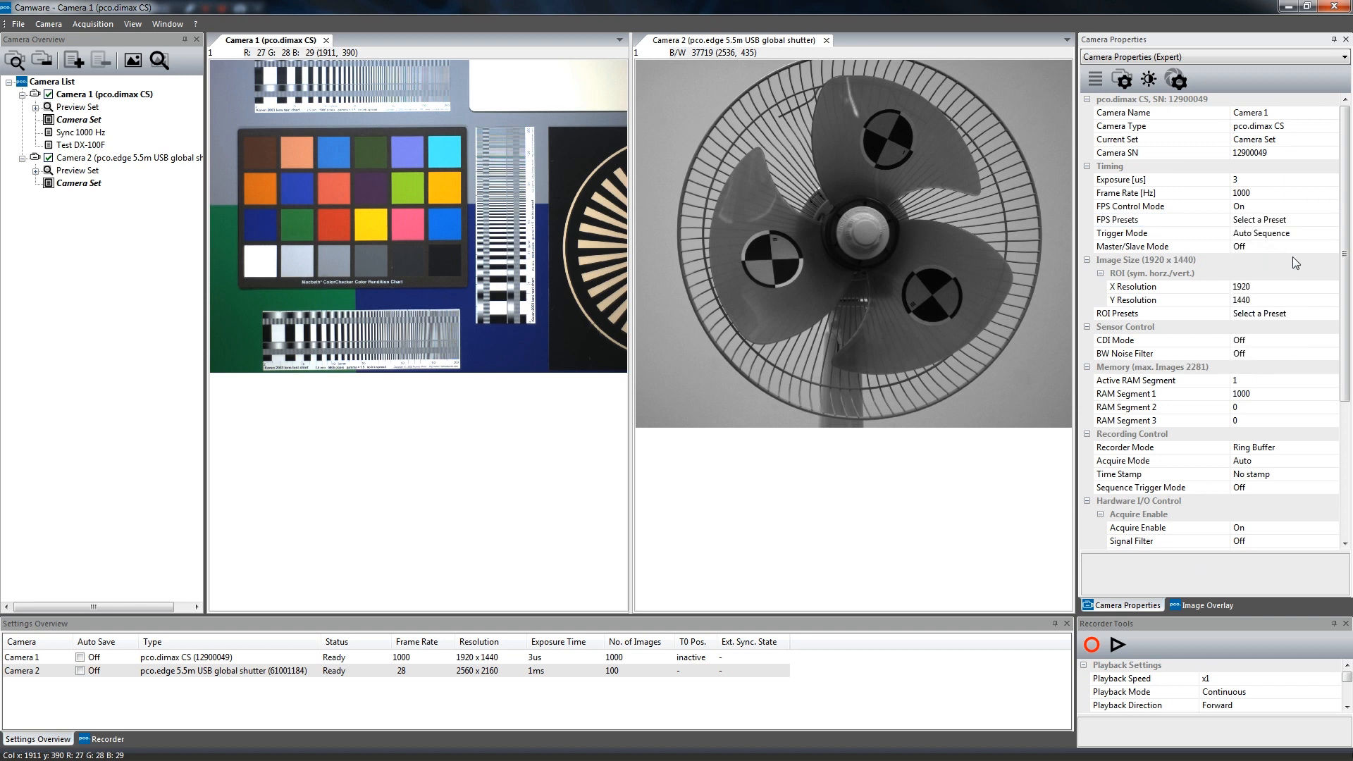
pyautogui.moveTo(1285, 251)
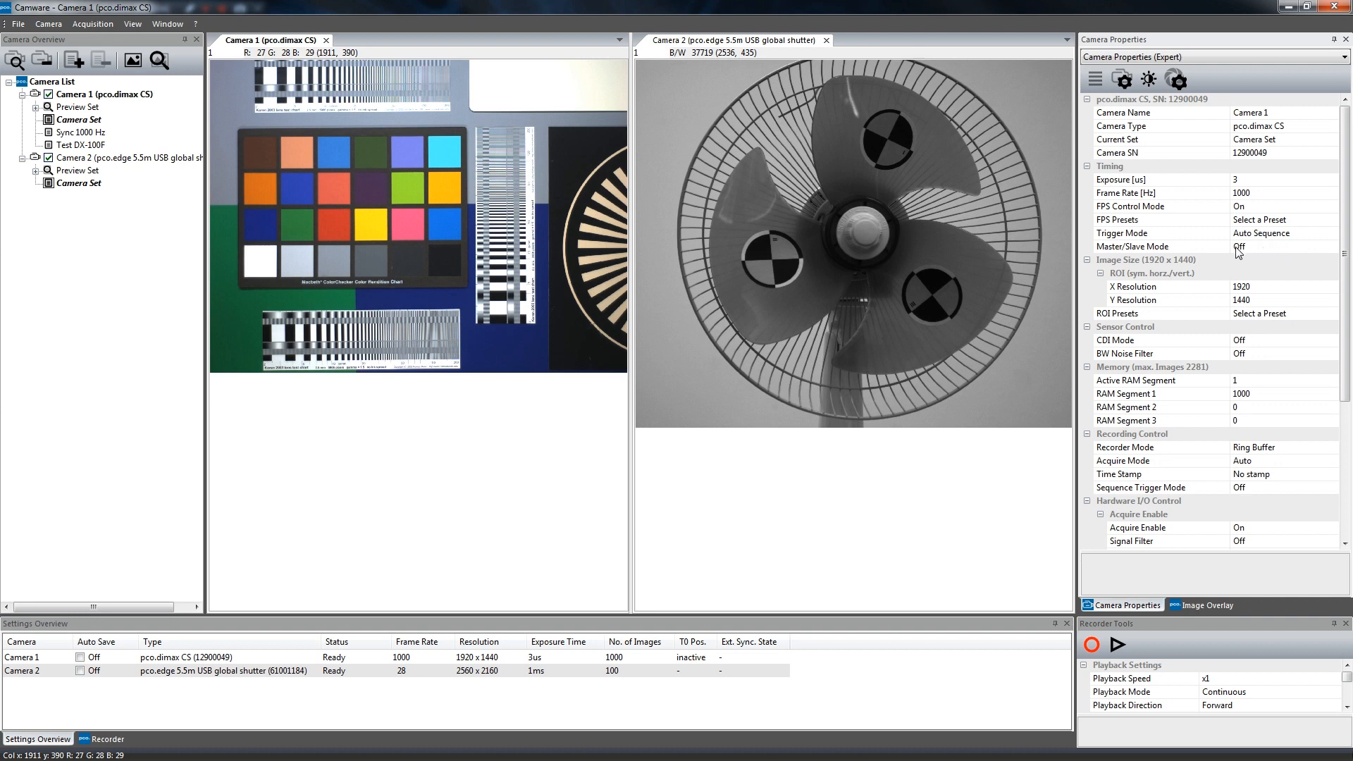
pyautogui.click(1159, 233)
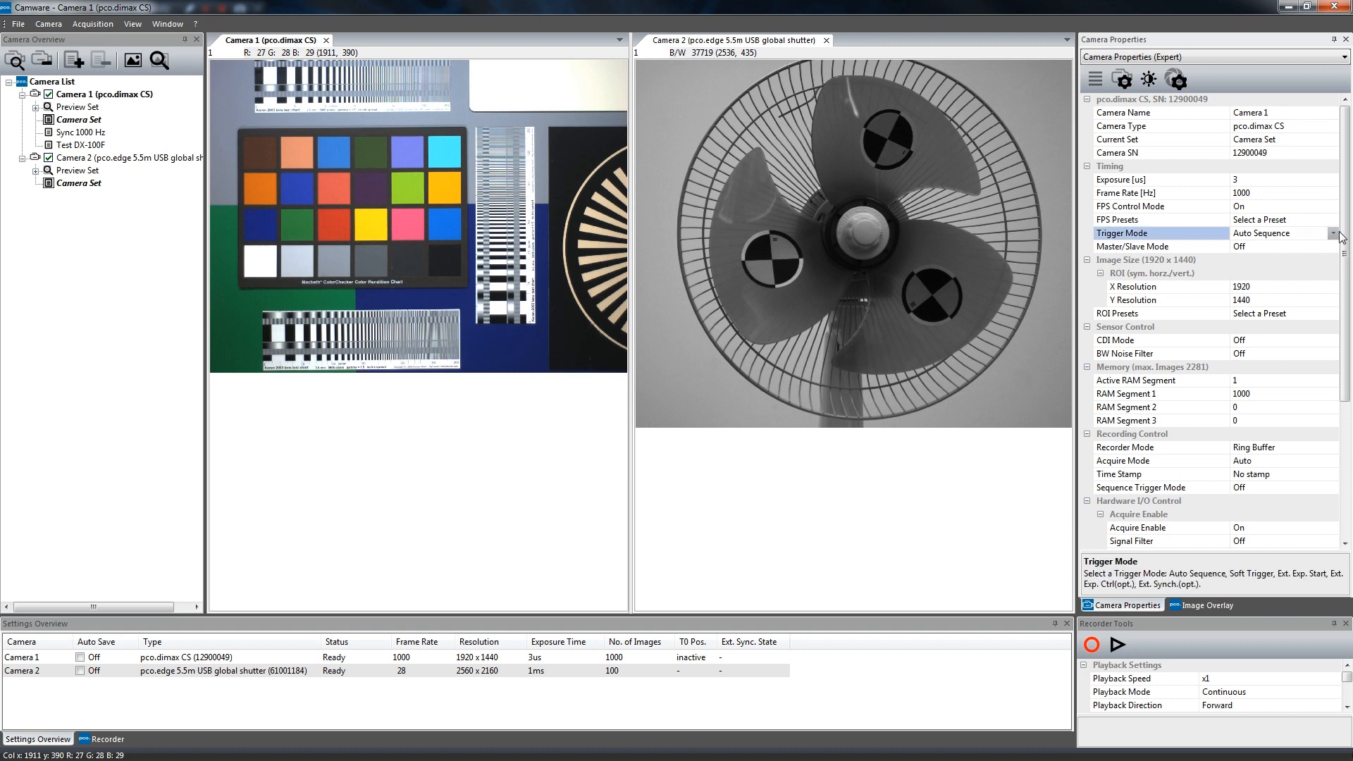
pyautogui.click(1335, 232)
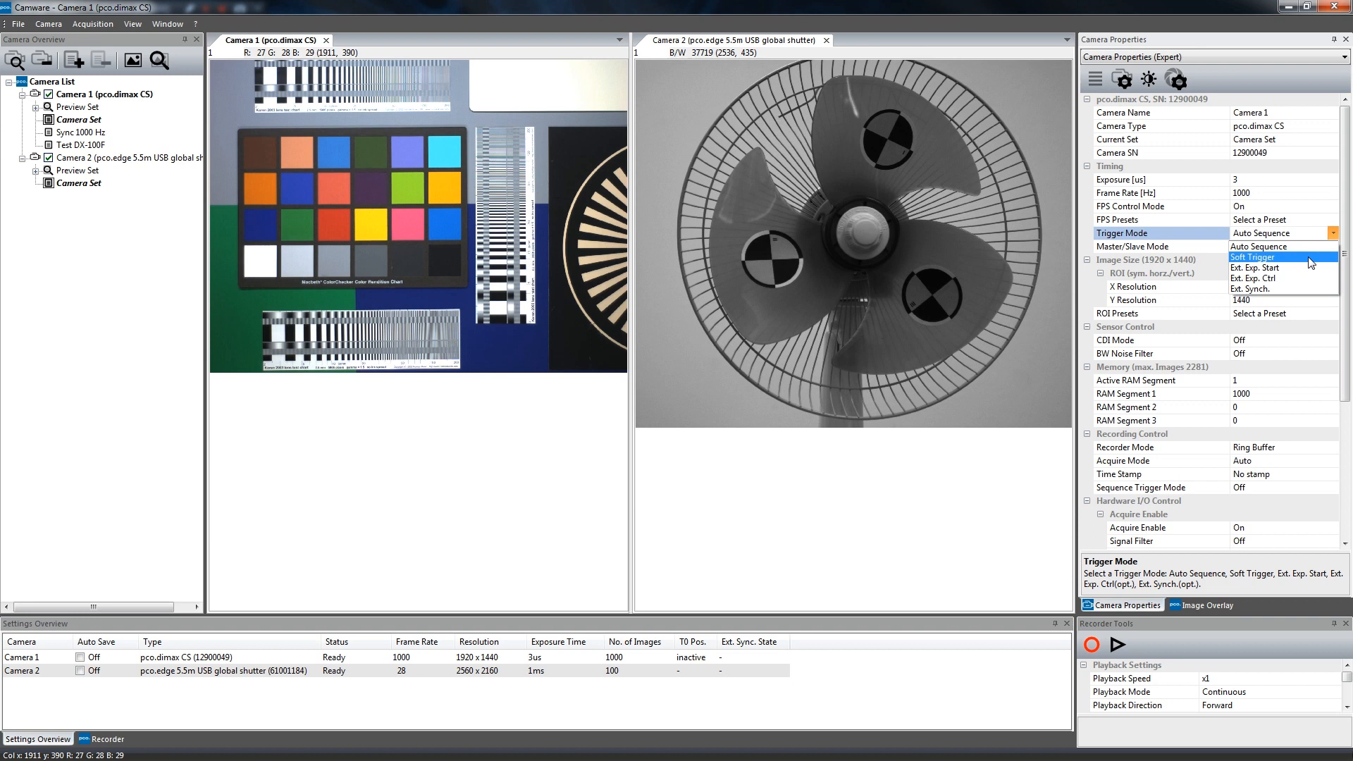
pyautogui.moveTo(1286, 268)
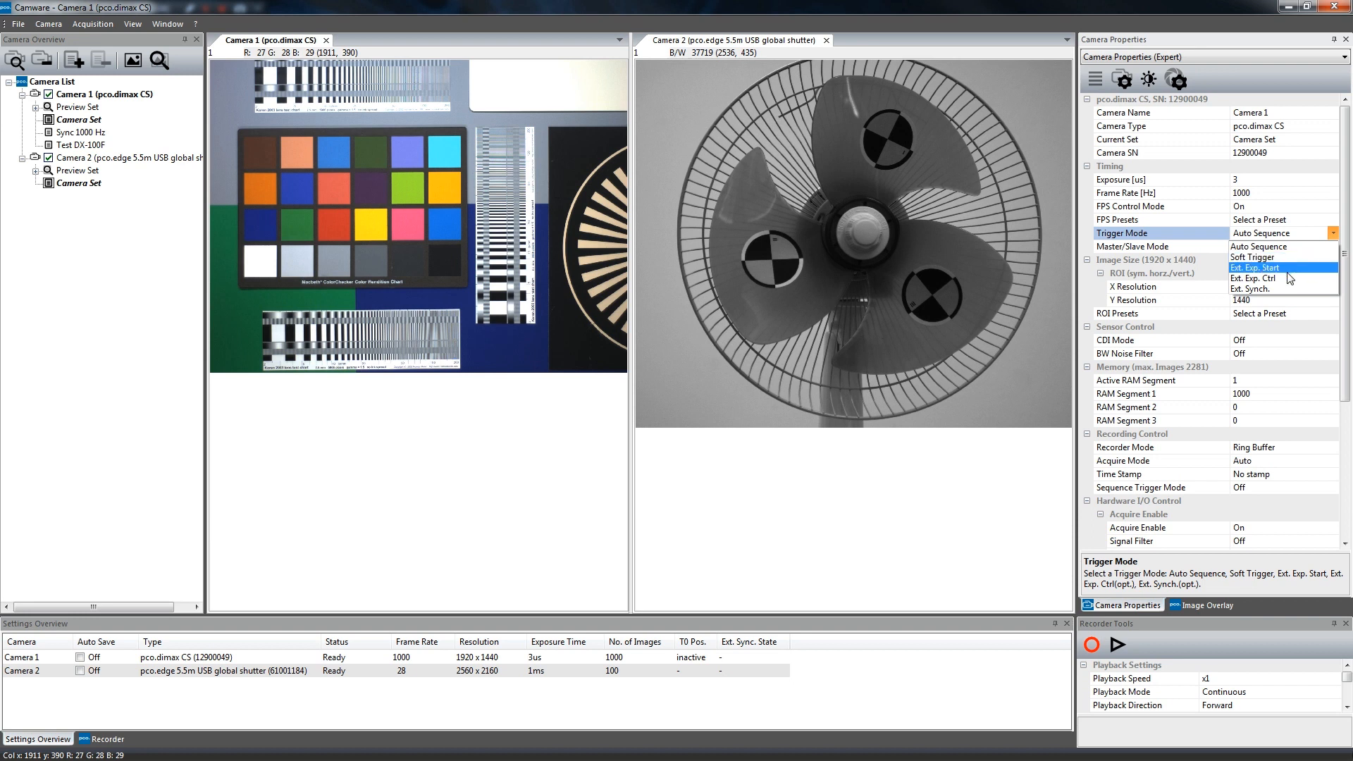
pyautogui.moveTo(1276, 278)
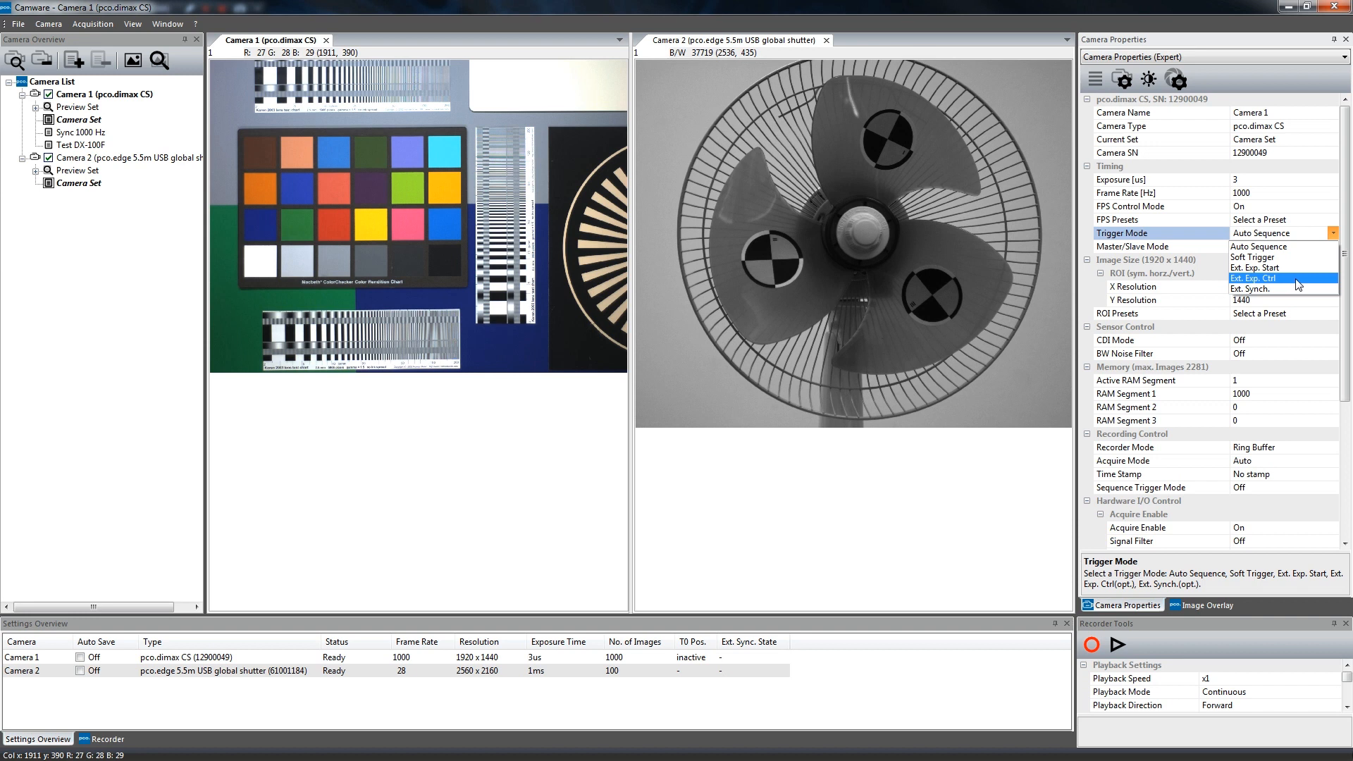
pyautogui.moveTo(1277, 267)
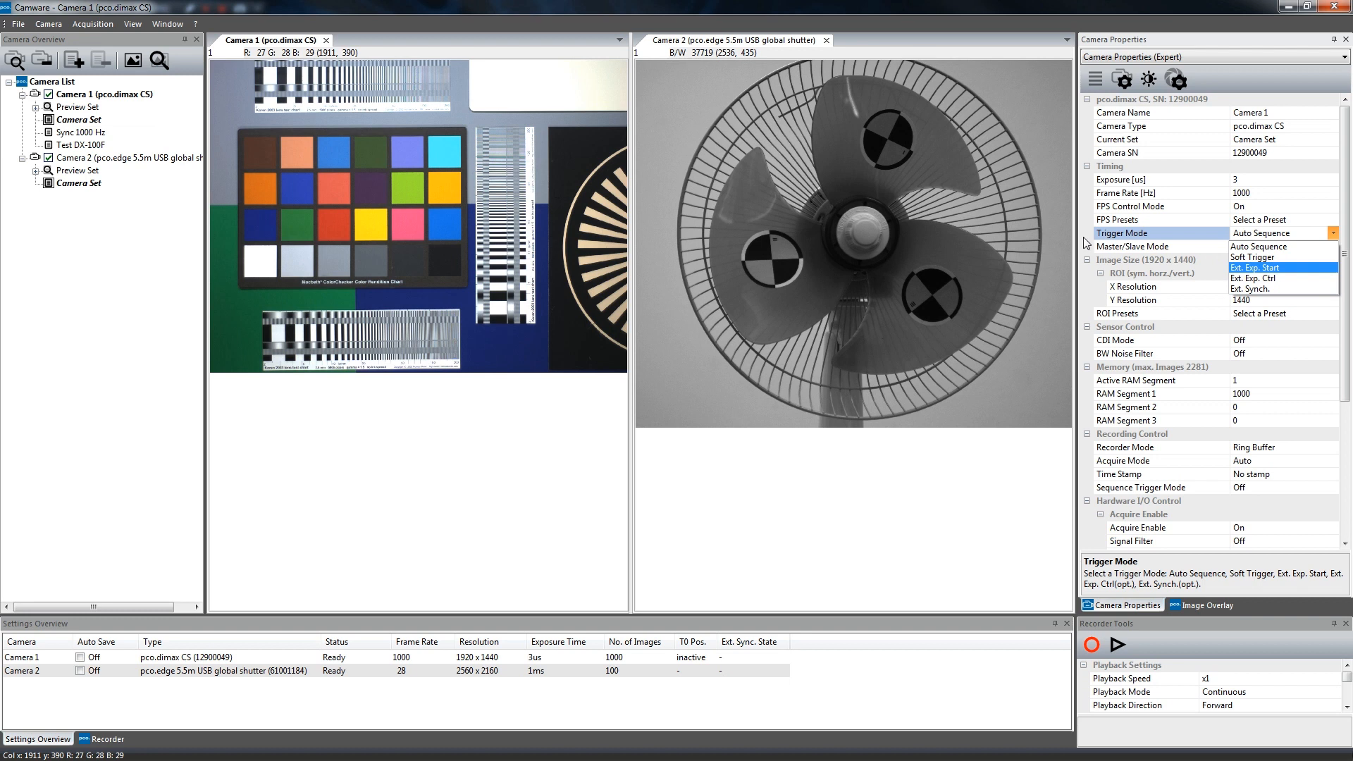
pyautogui.moveTo(1175, 254)
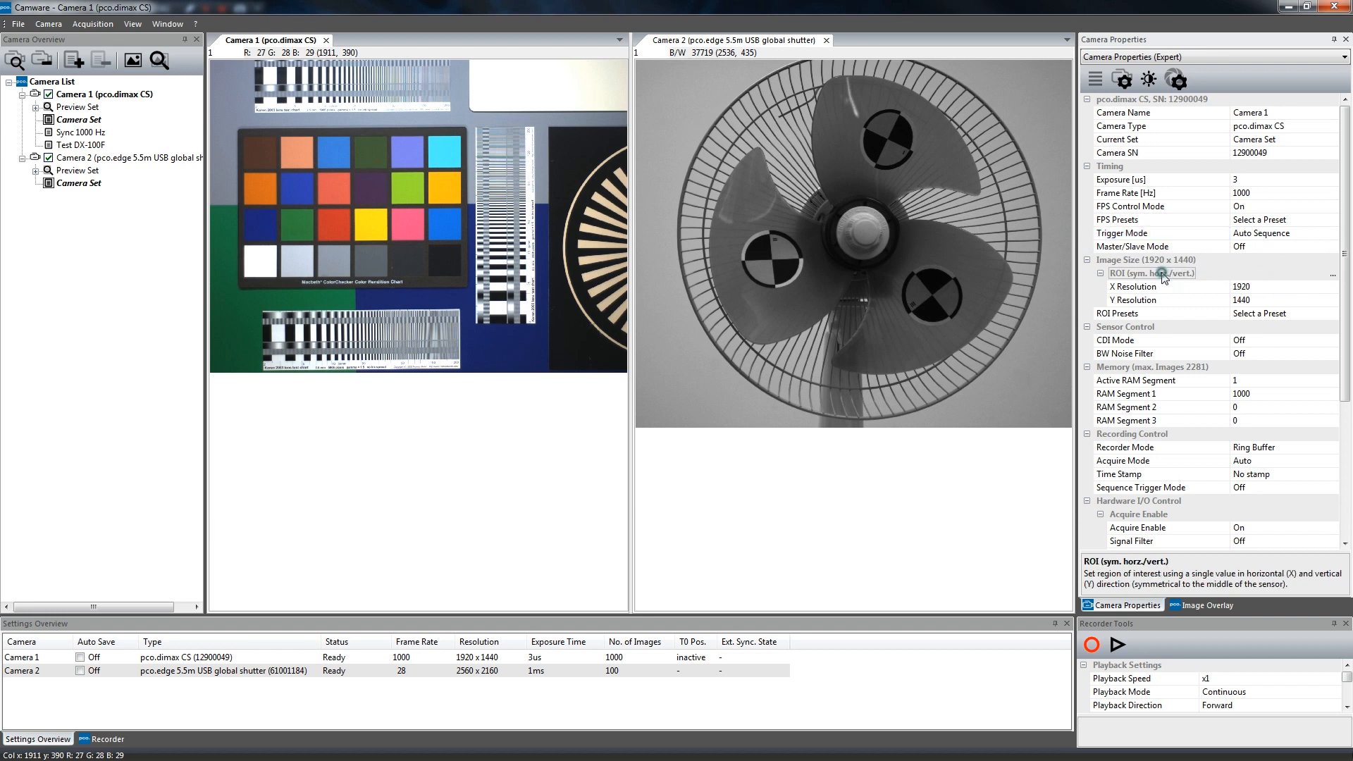
pyautogui.moveTo(1221, 281)
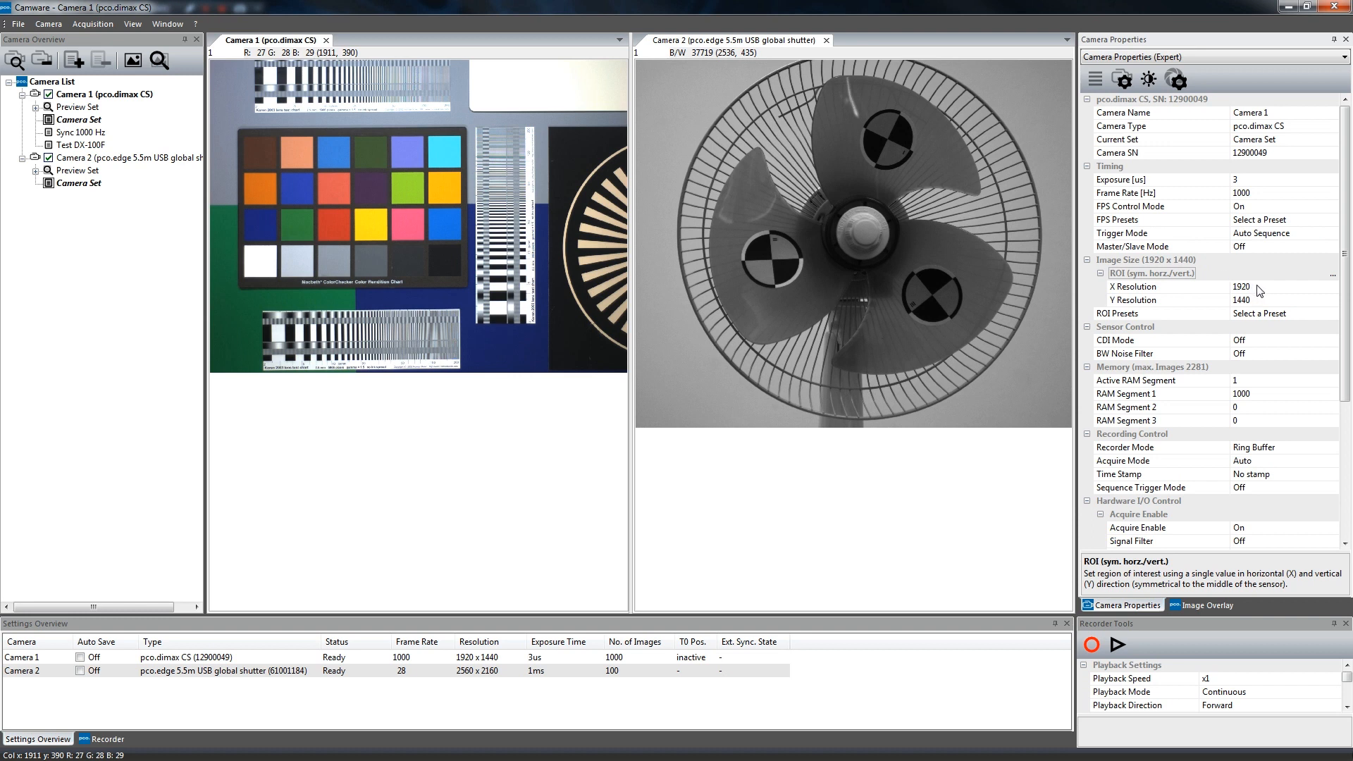
# Step: Give Camera 1 a 696x1056 region of interest, then select Camera 2 in the Camera List
pyautogui.click(1281, 286)
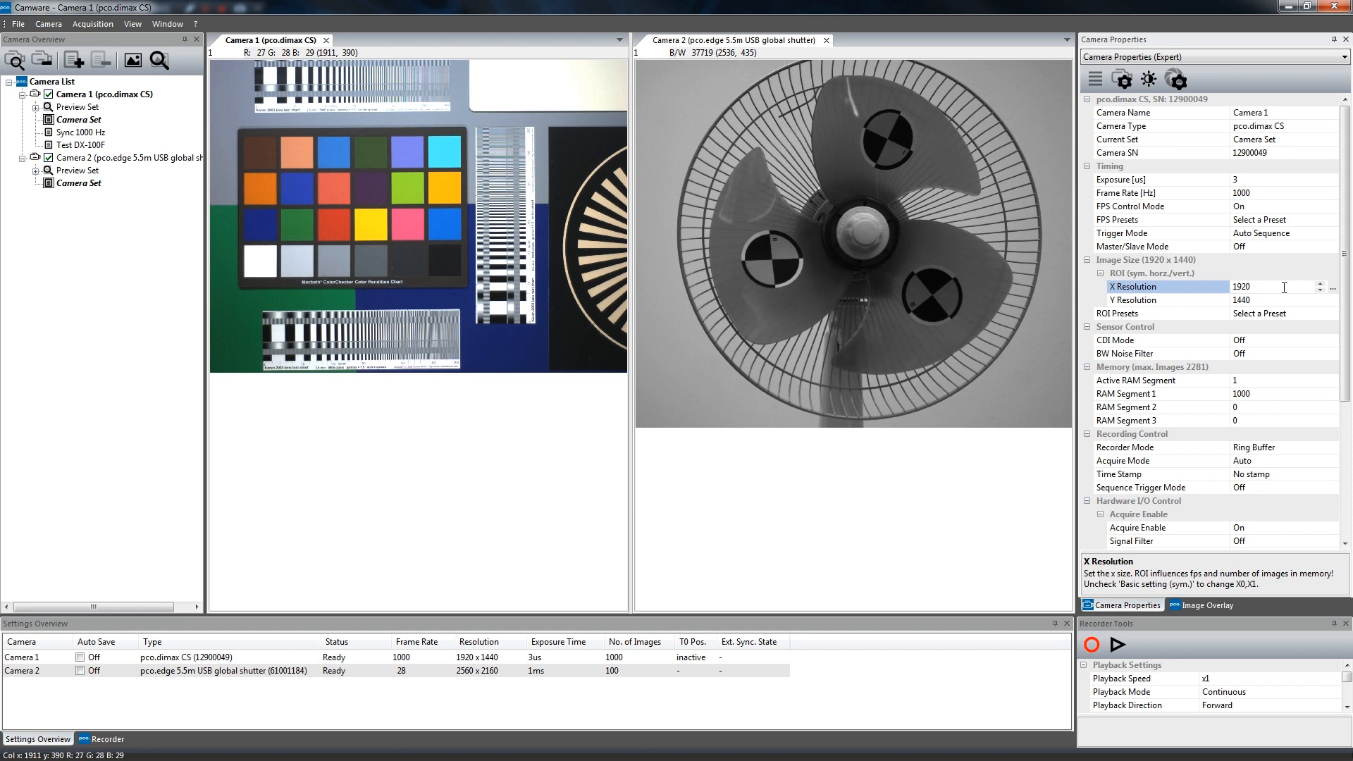
pyautogui.click(1339, 286)
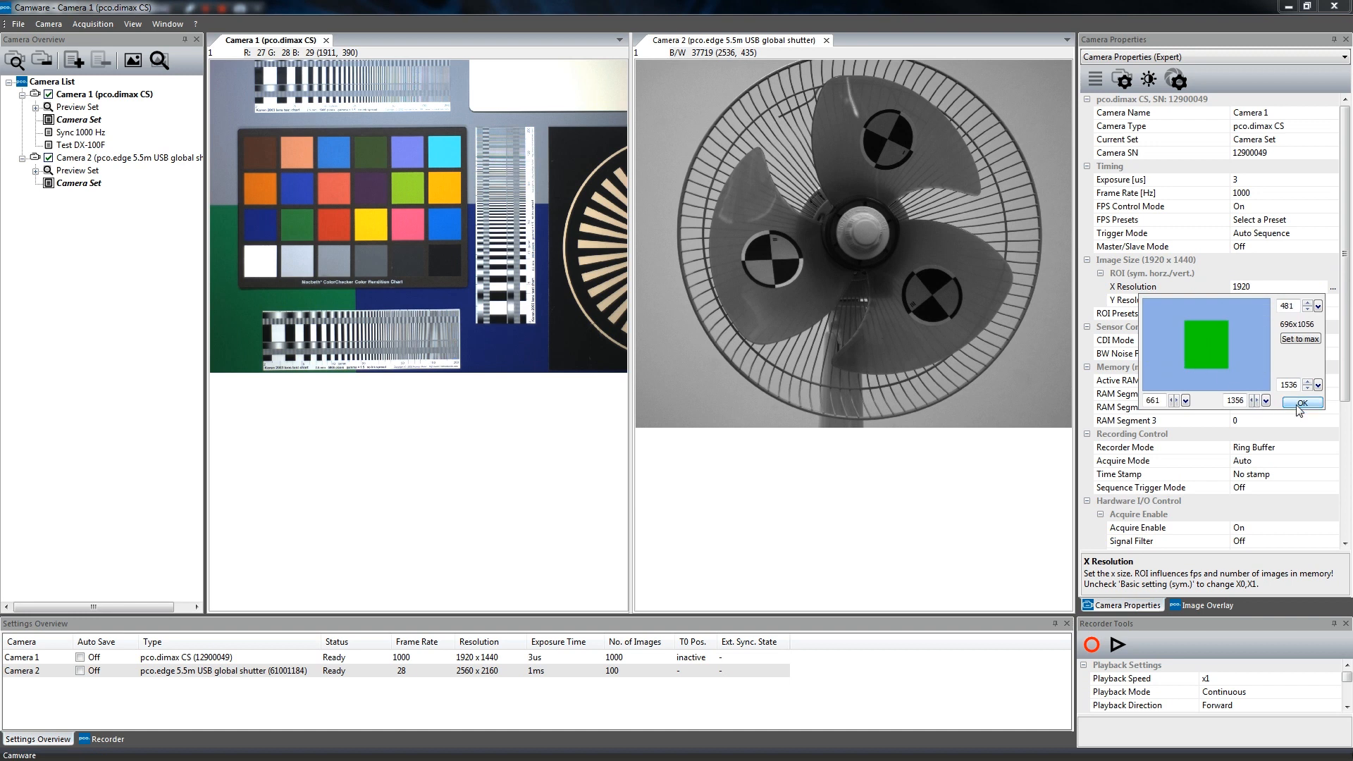
pyautogui.click(1302, 401)
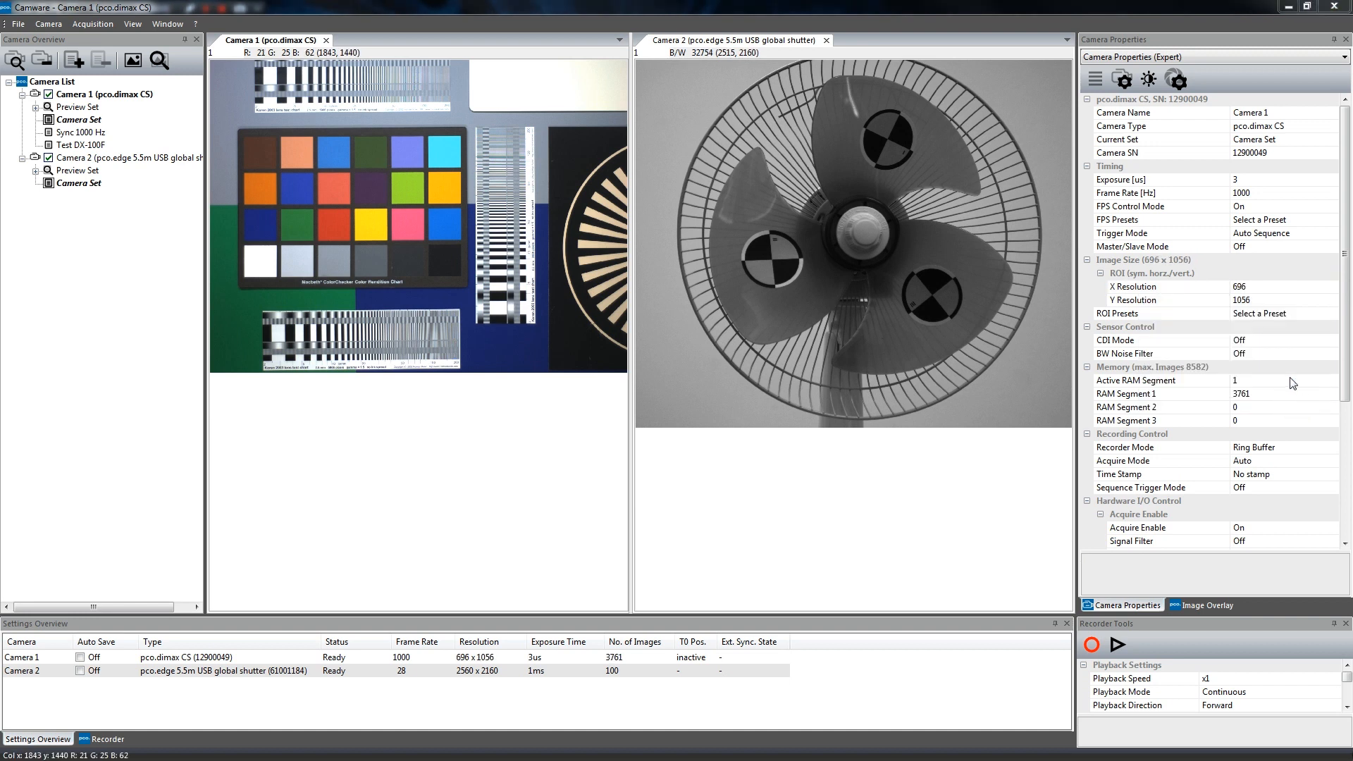
pyautogui.click(124, 157)
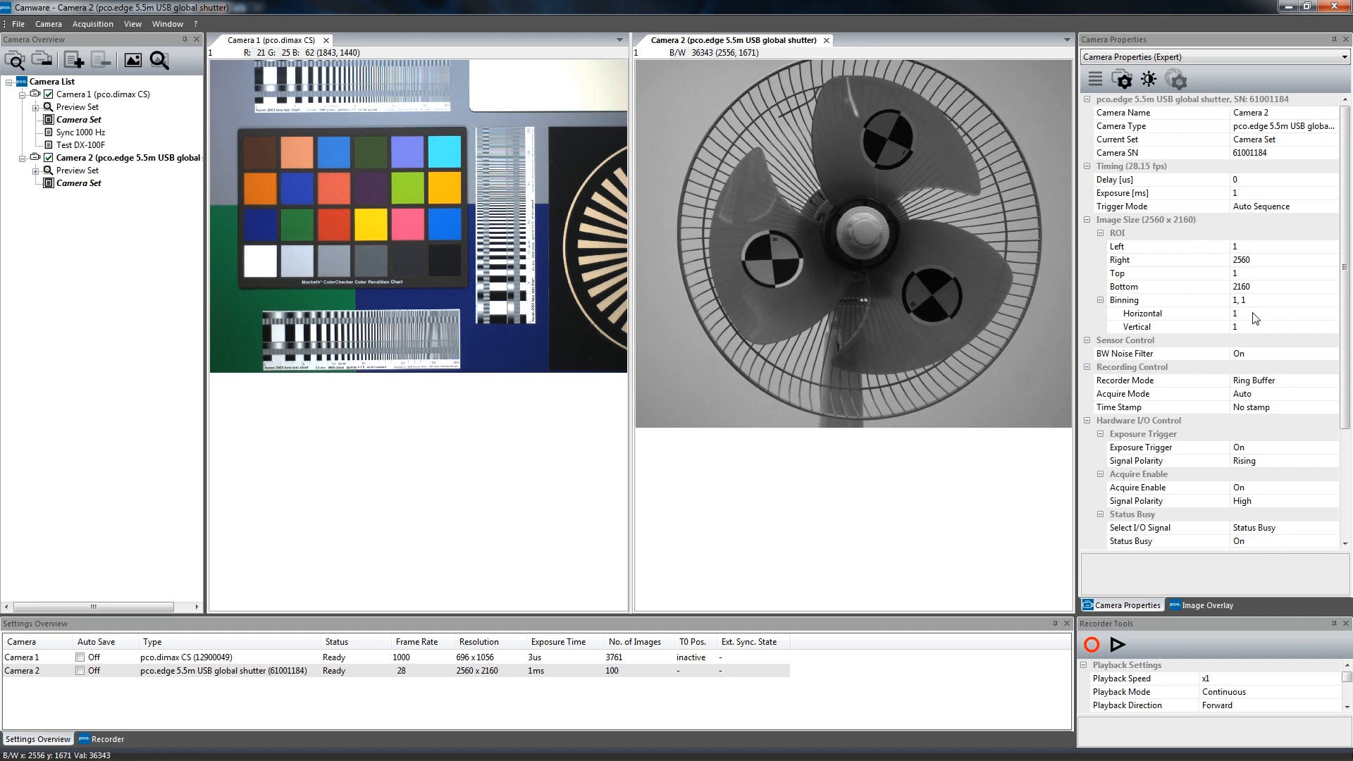
pyautogui.moveTo(1293, 306)
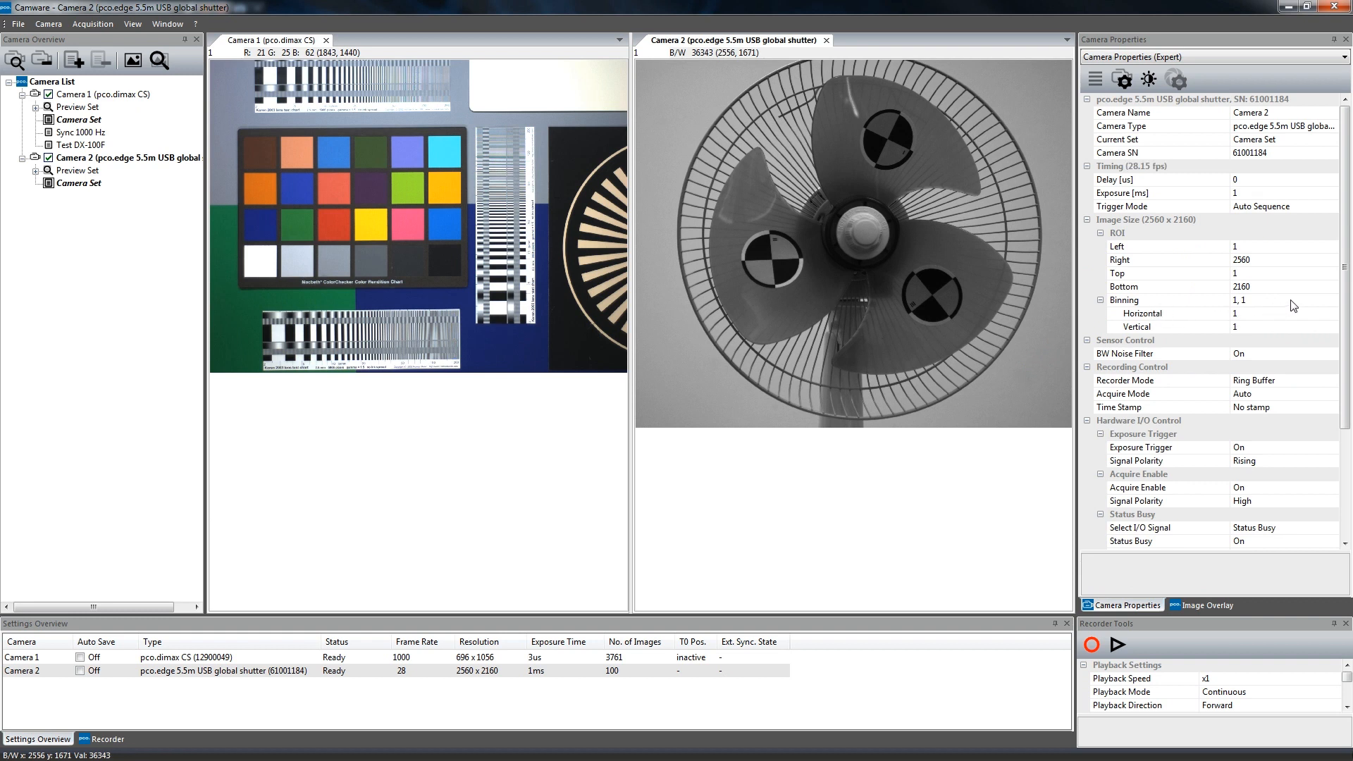
# Step: Set Camera 2's horizontal and vertical binning both to 4
pyautogui.click(1122, 300)
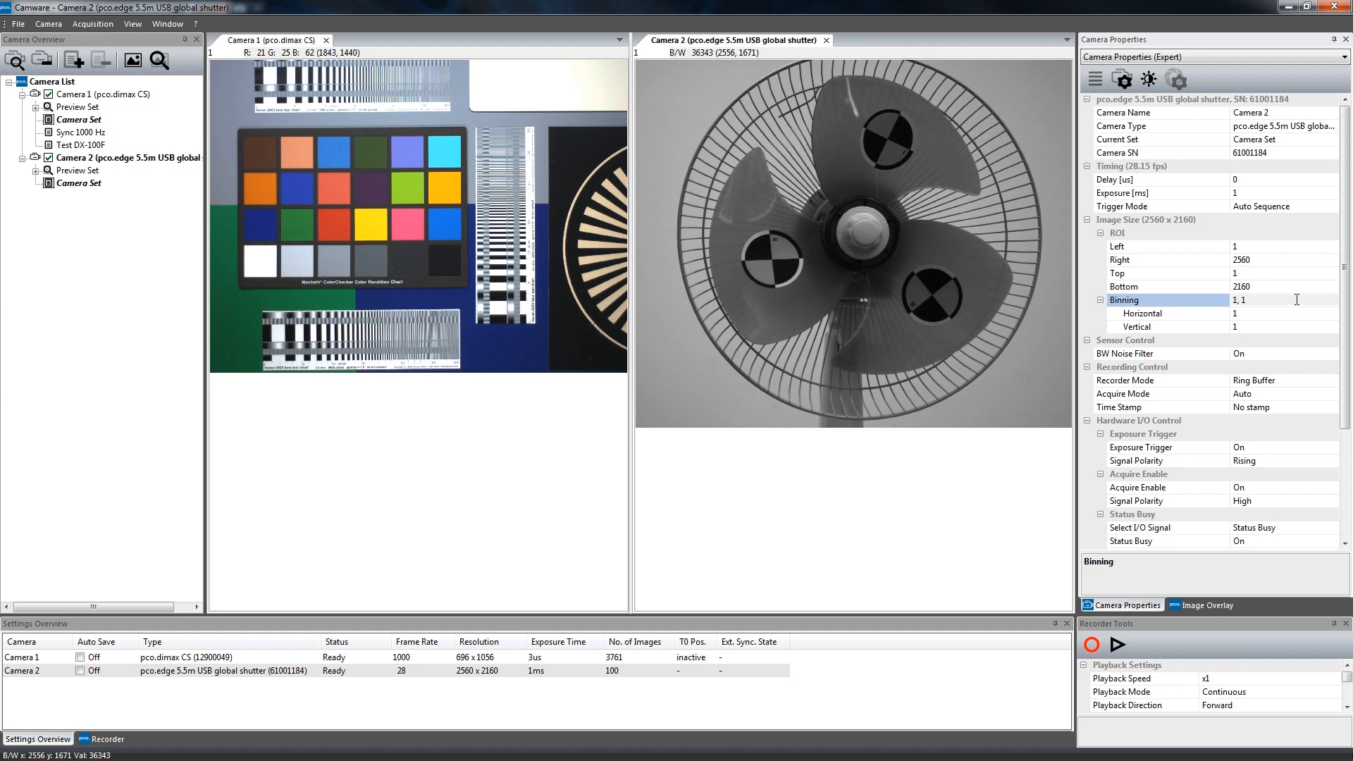
pyautogui.click(1169, 312)
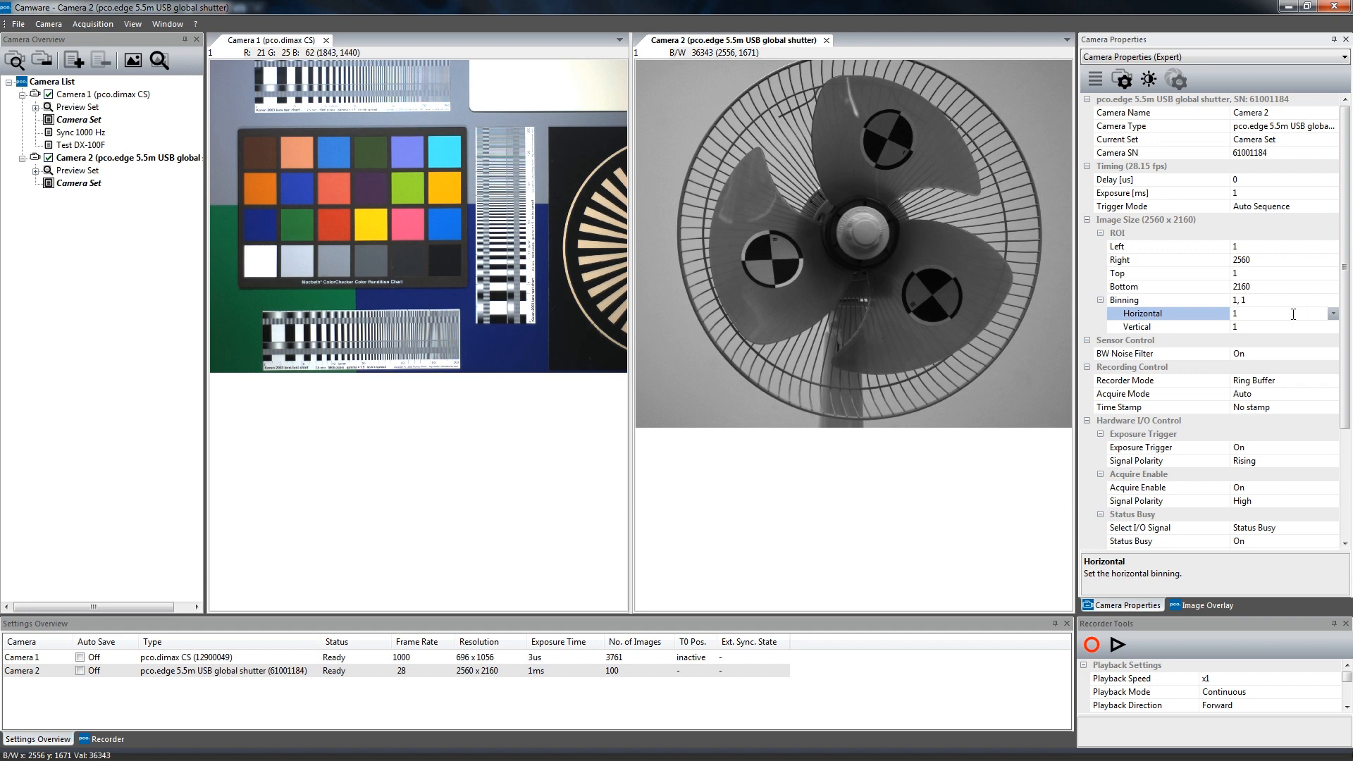
pyautogui.moveTo(1293, 314)
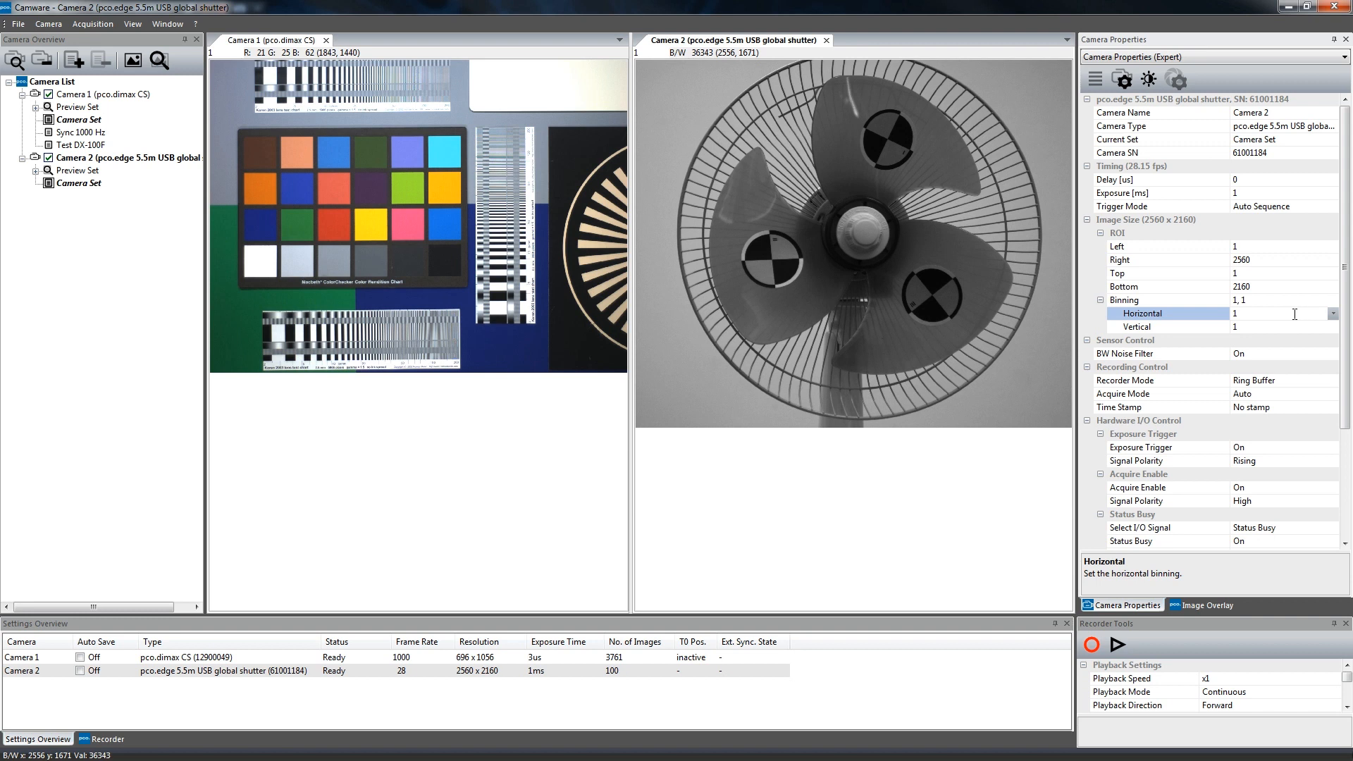
pyautogui.click(1332, 313)
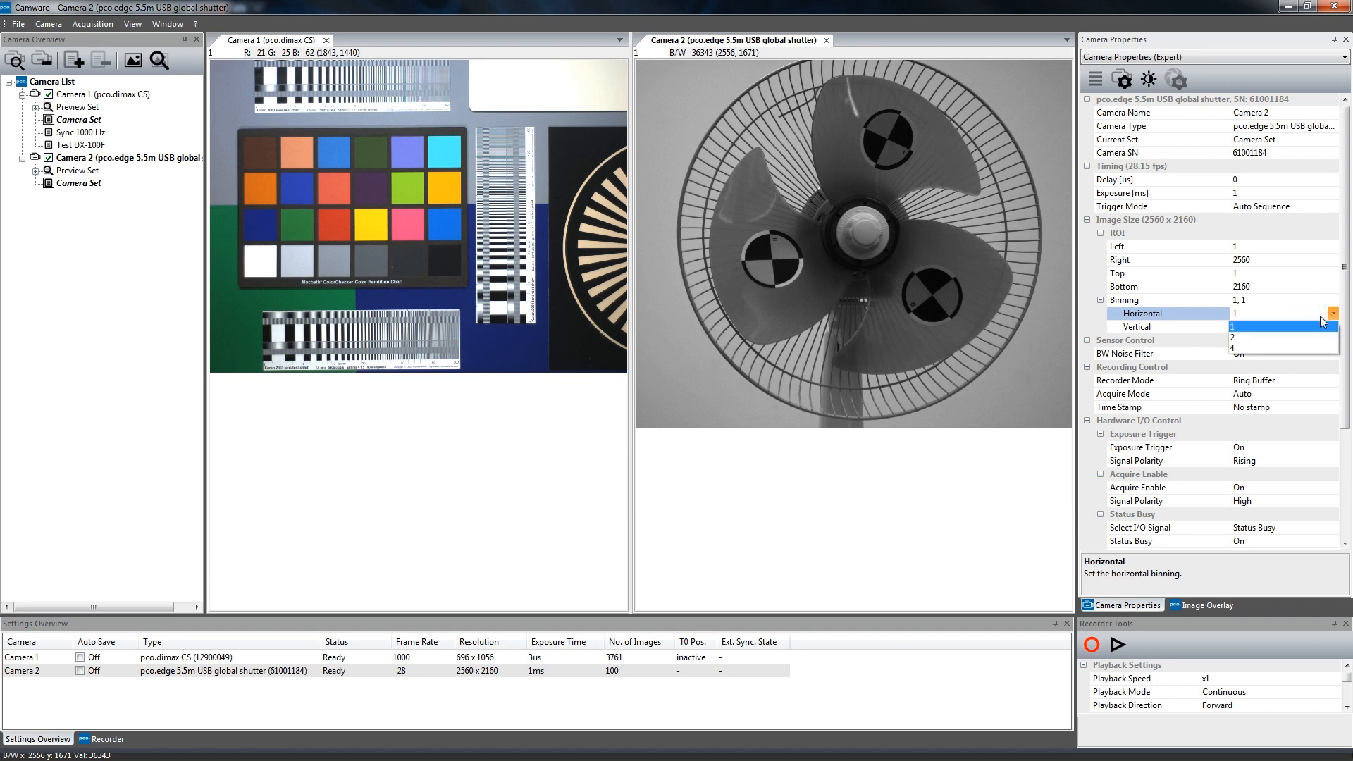
pyautogui.click(1268, 348)
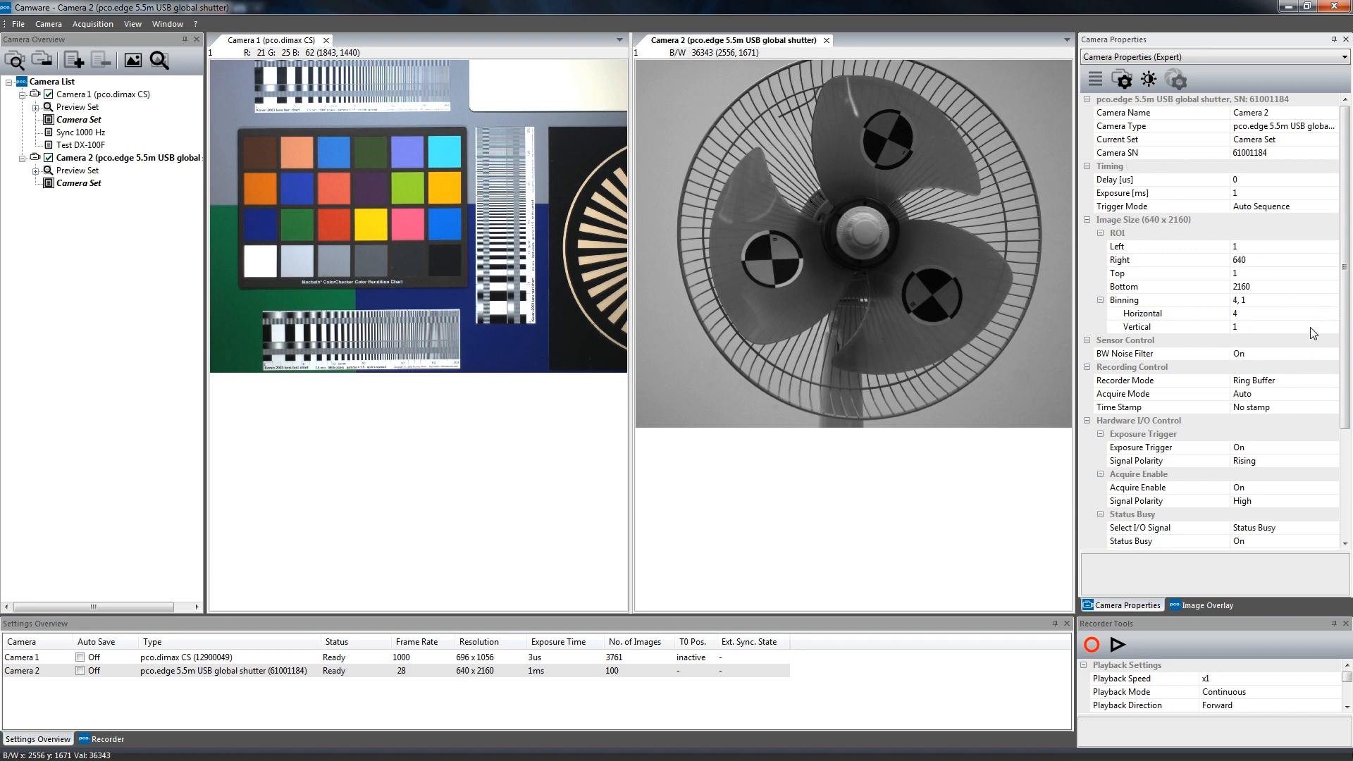
pyautogui.click(1234, 326)
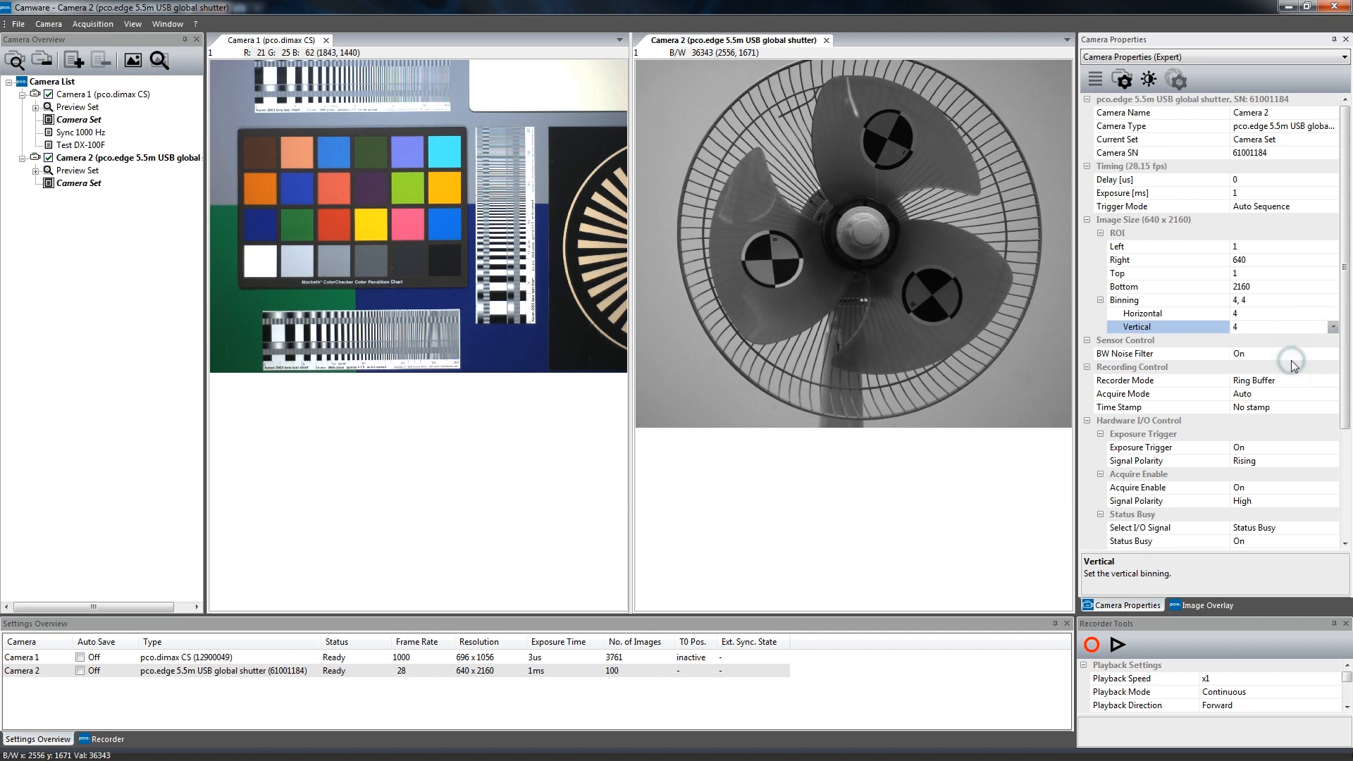
pyautogui.scroll(-3)
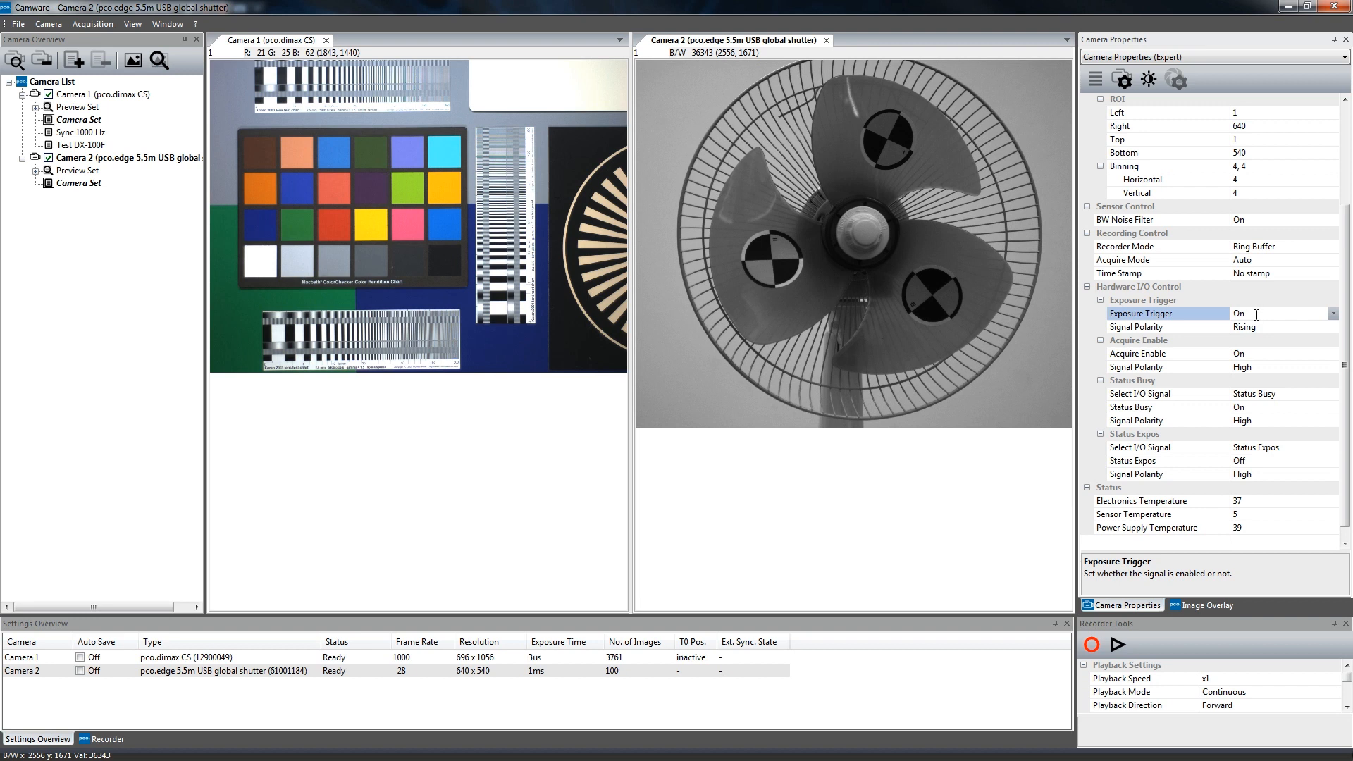
pyautogui.click(1165, 326)
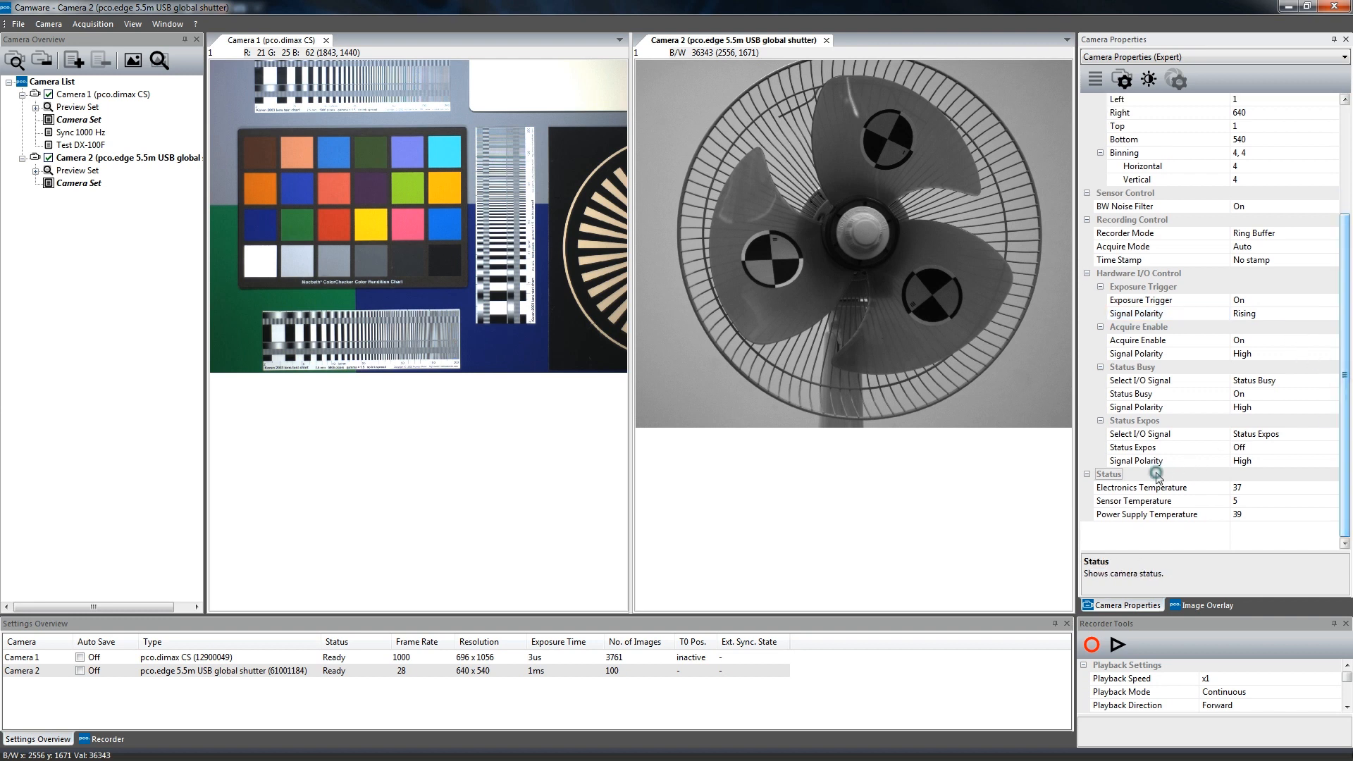
pyautogui.click(1140, 488)
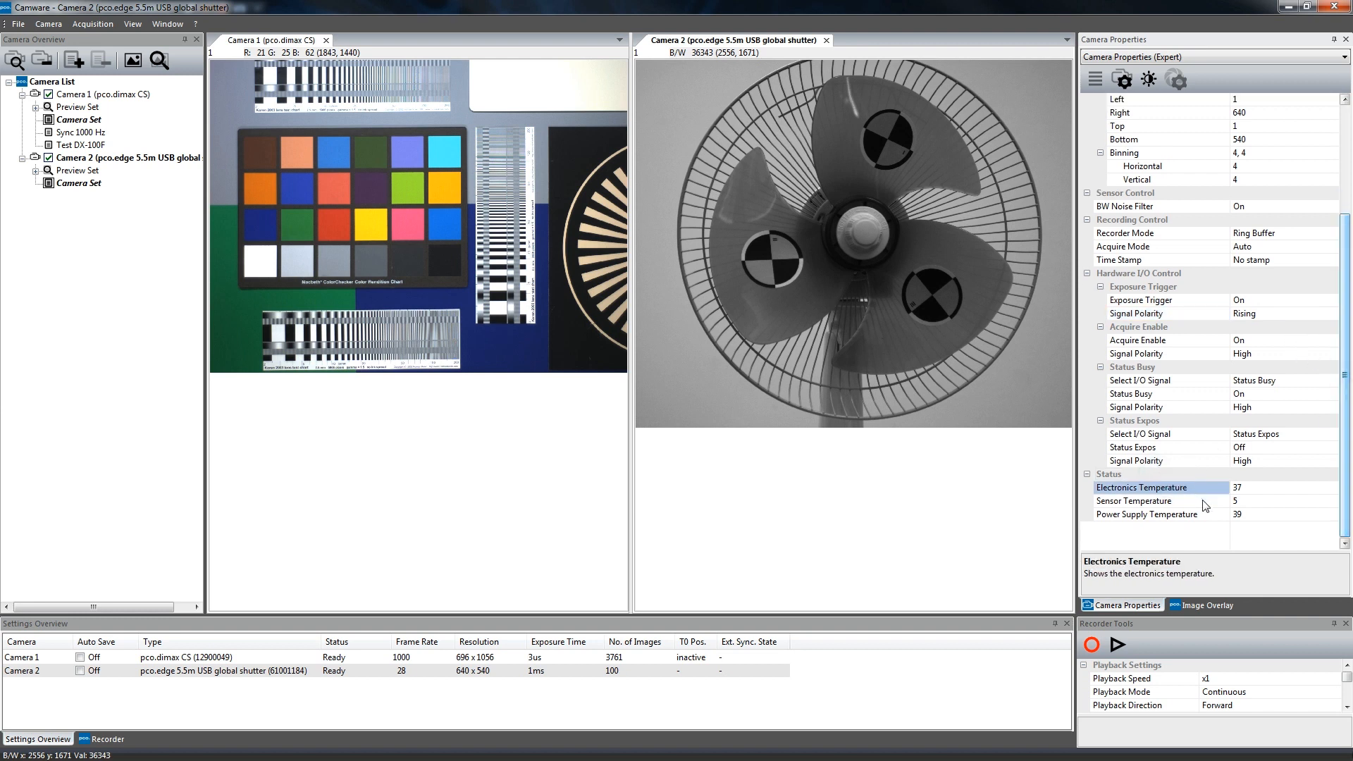
pyautogui.click(1133, 500)
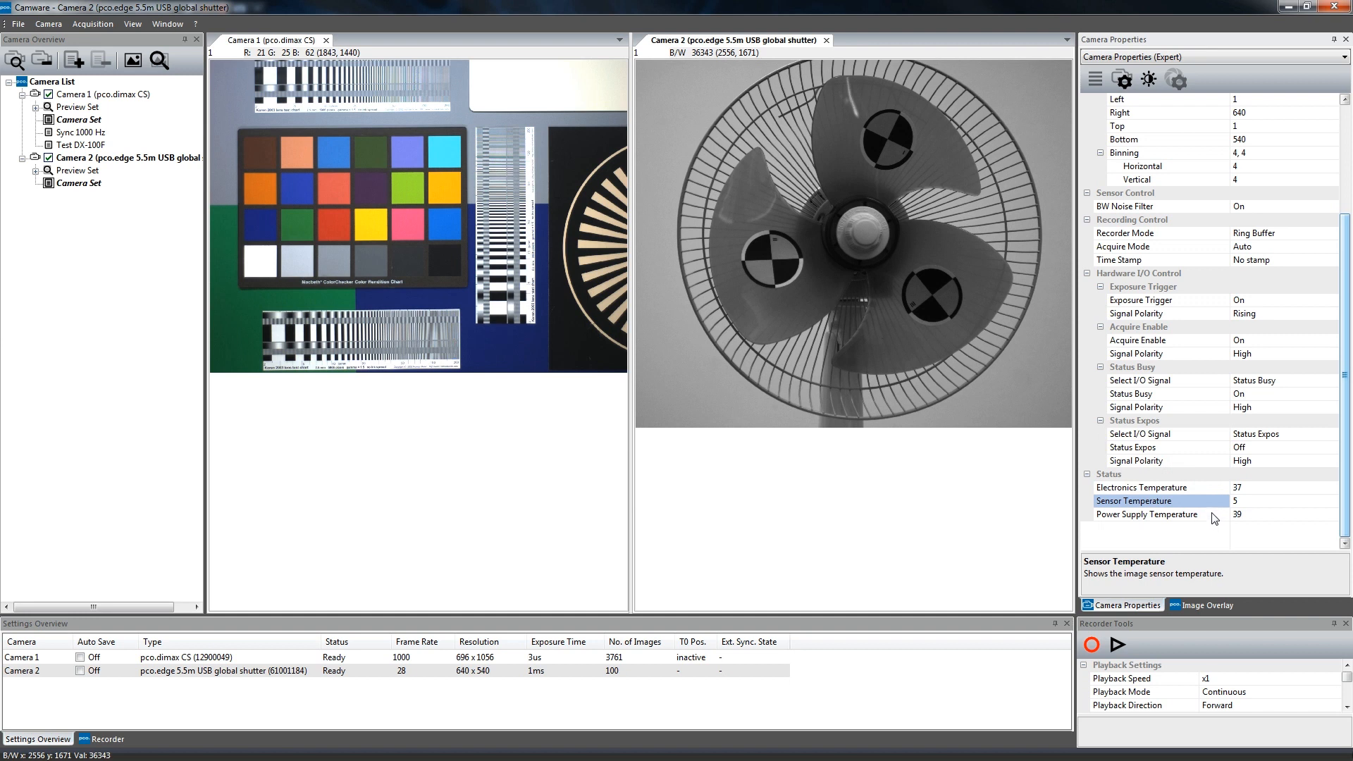
pyautogui.click(1147, 514)
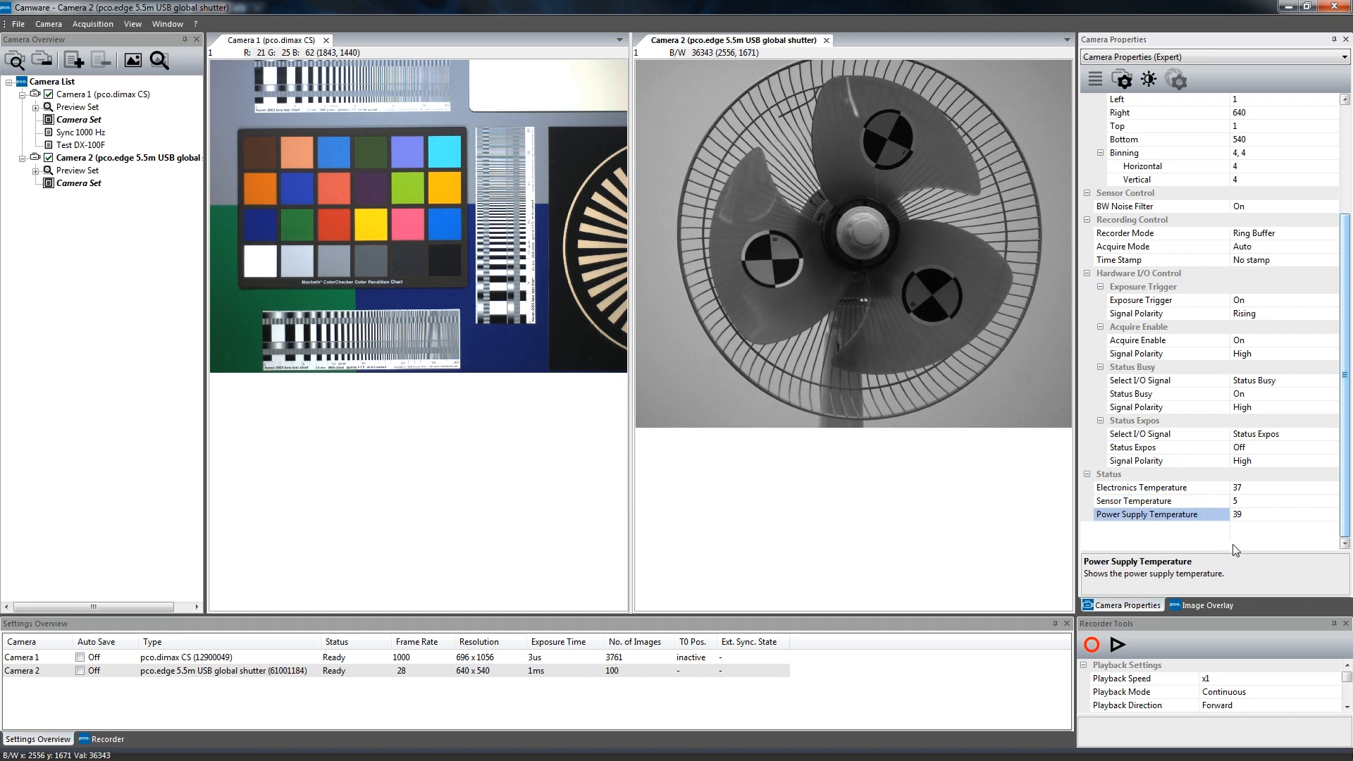